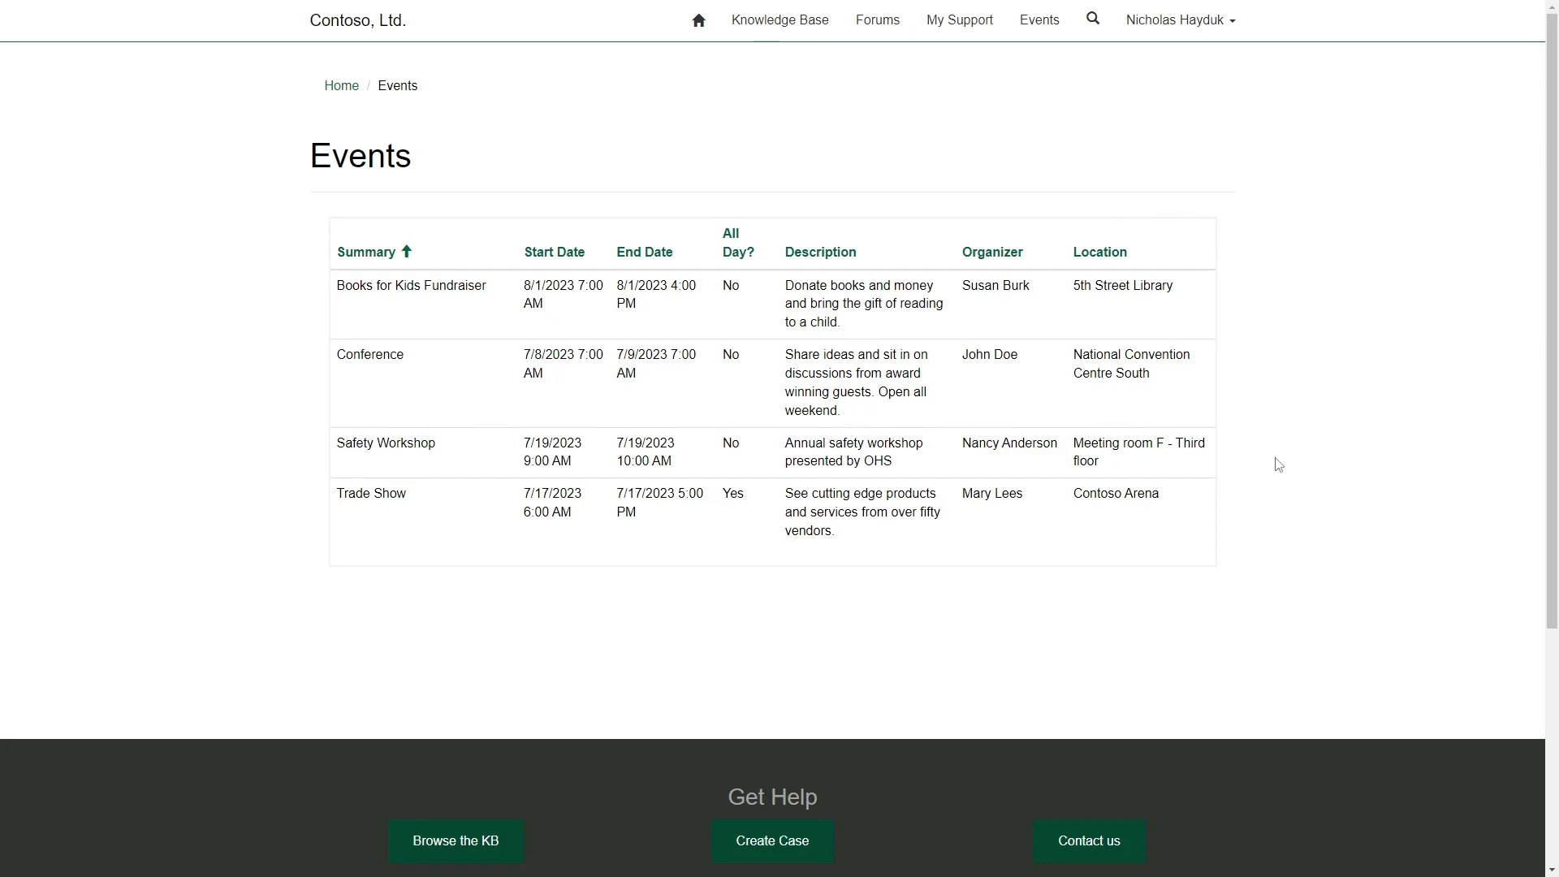
{"action": "mouse_move", "coordinate": [1262, 344]}
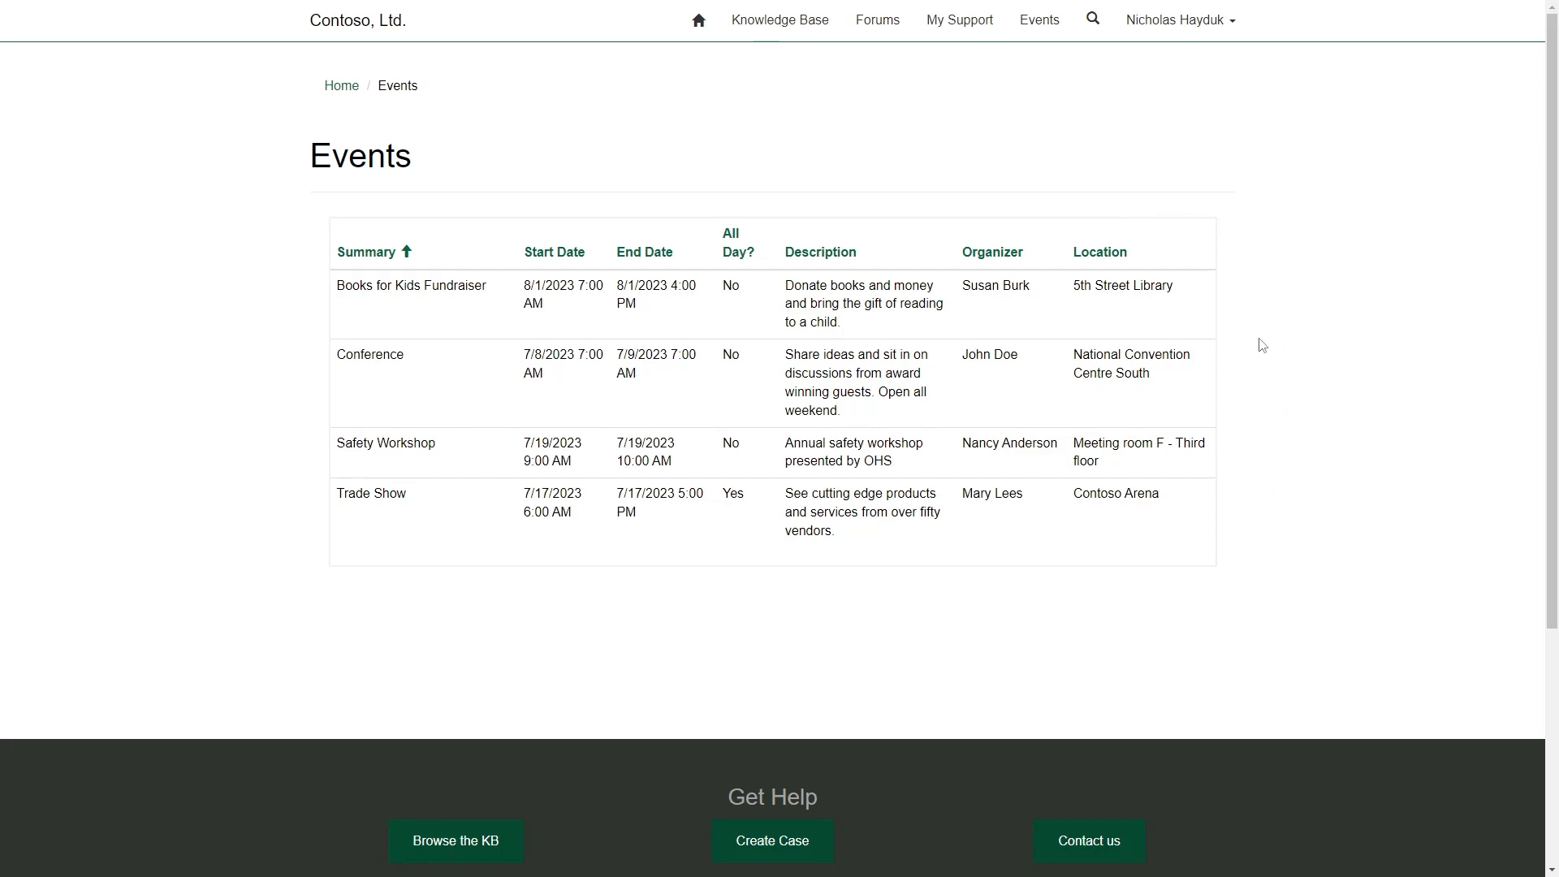
{"action": "mouse_move", "coordinate": [615, 203]}
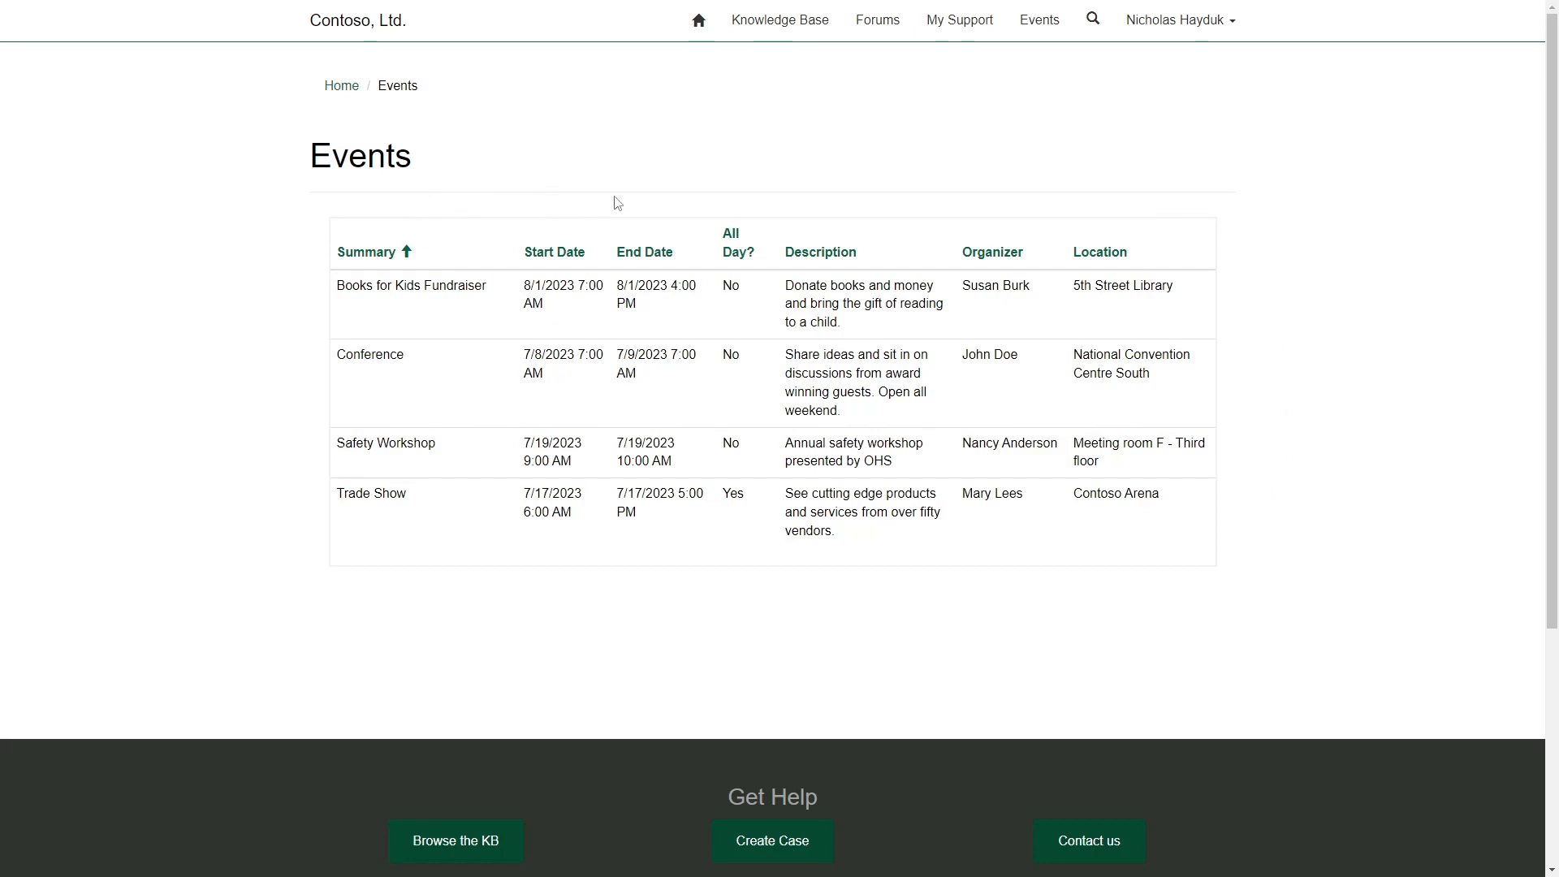
{"action": "mouse_move", "coordinate": [1081, 214]}
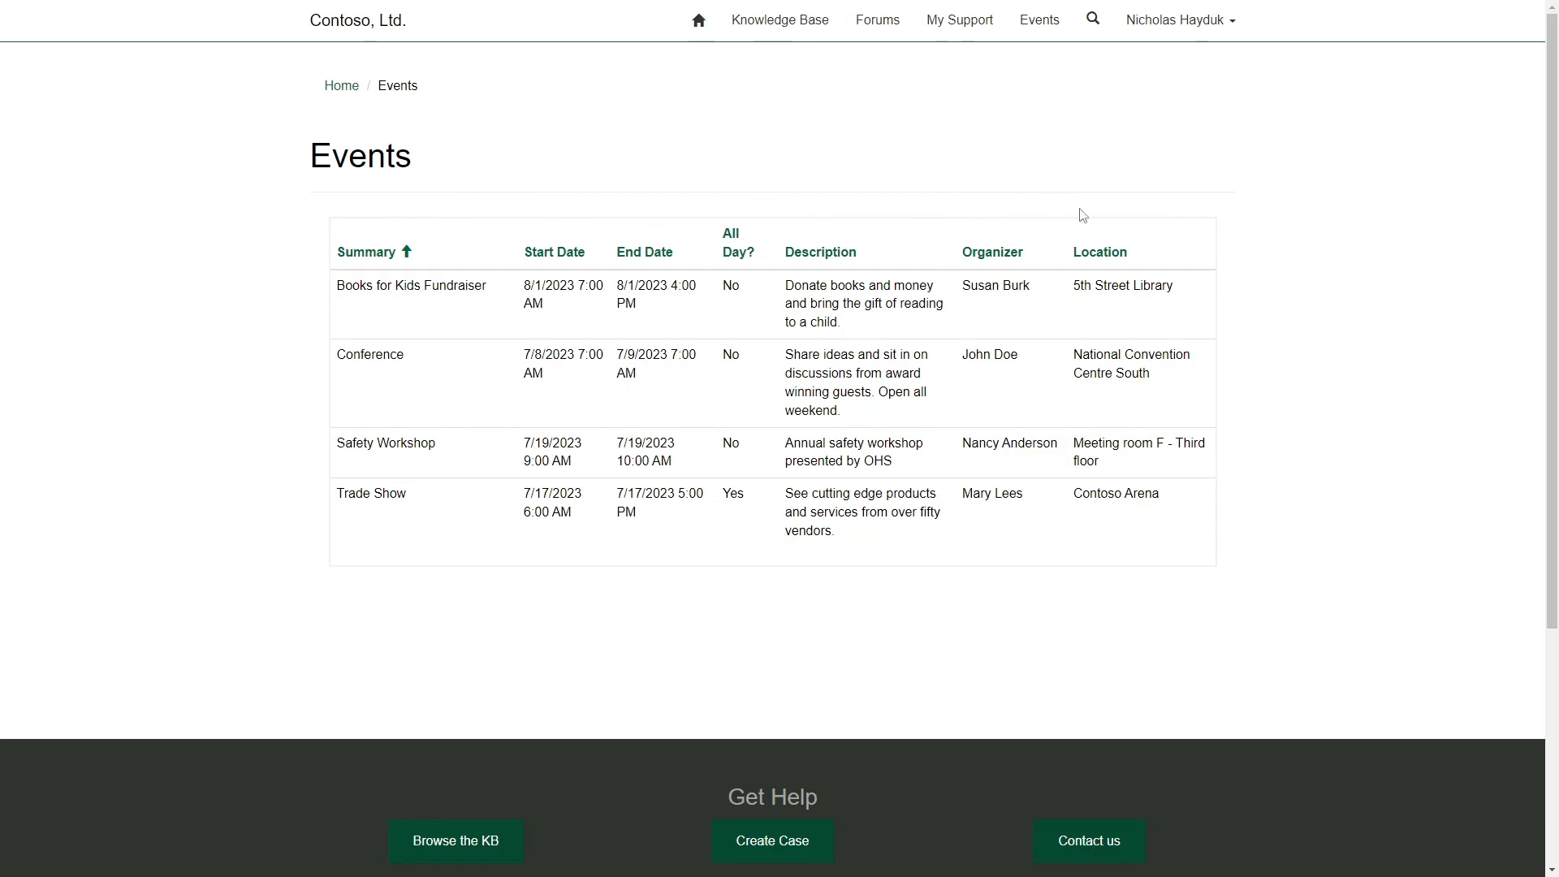
{"action": "mouse_move", "coordinate": [1278, 240]}
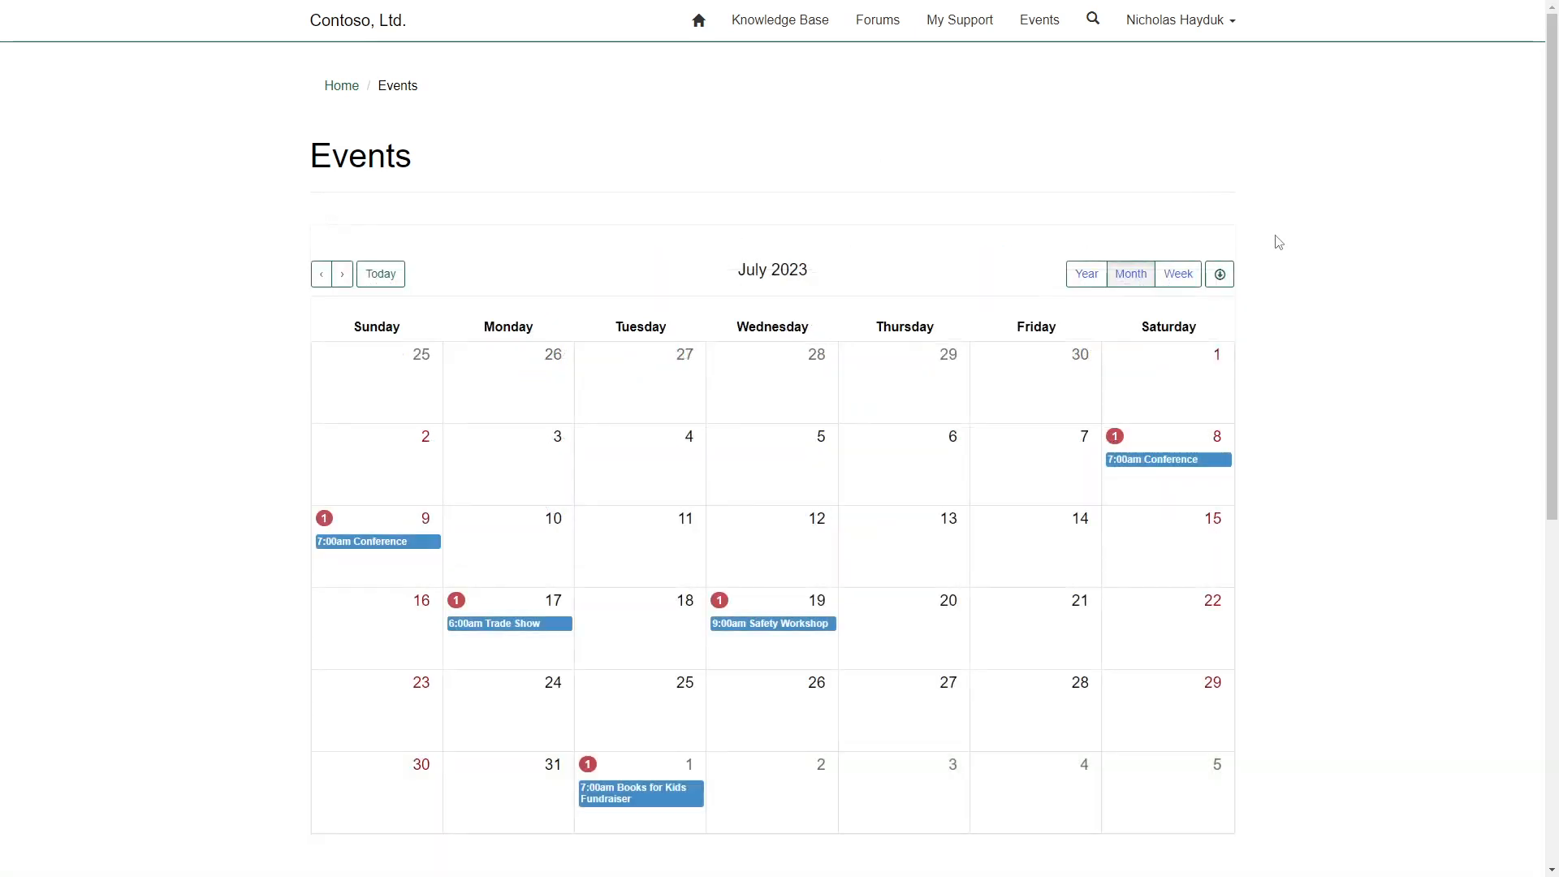
{"action": "mouse_move", "coordinate": [1359, 281]}
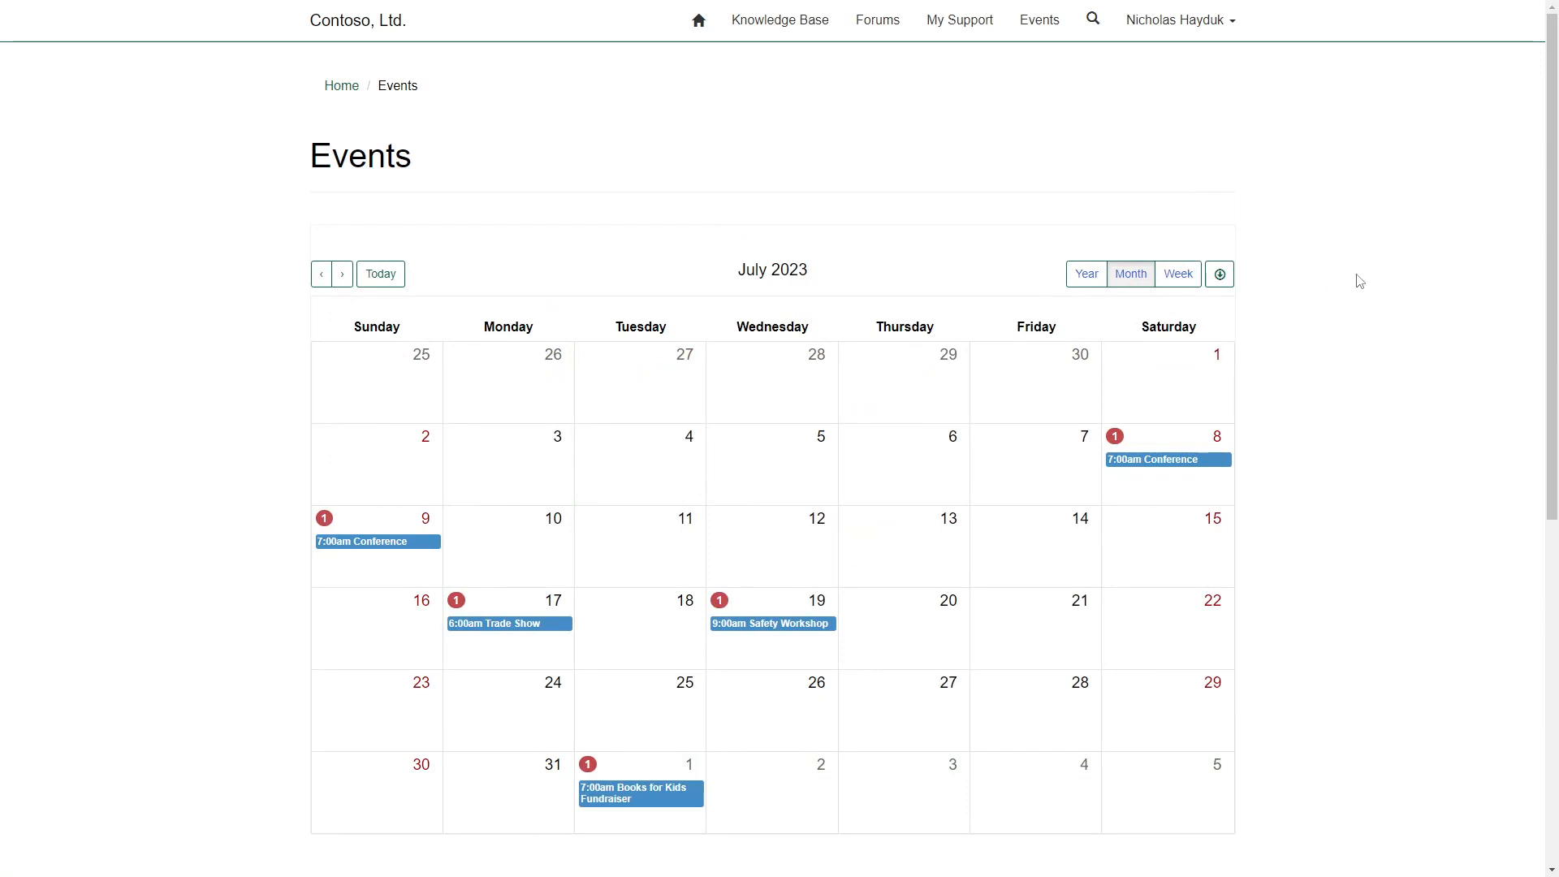
{"action": "mouse_move", "coordinate": [1324, 283]}
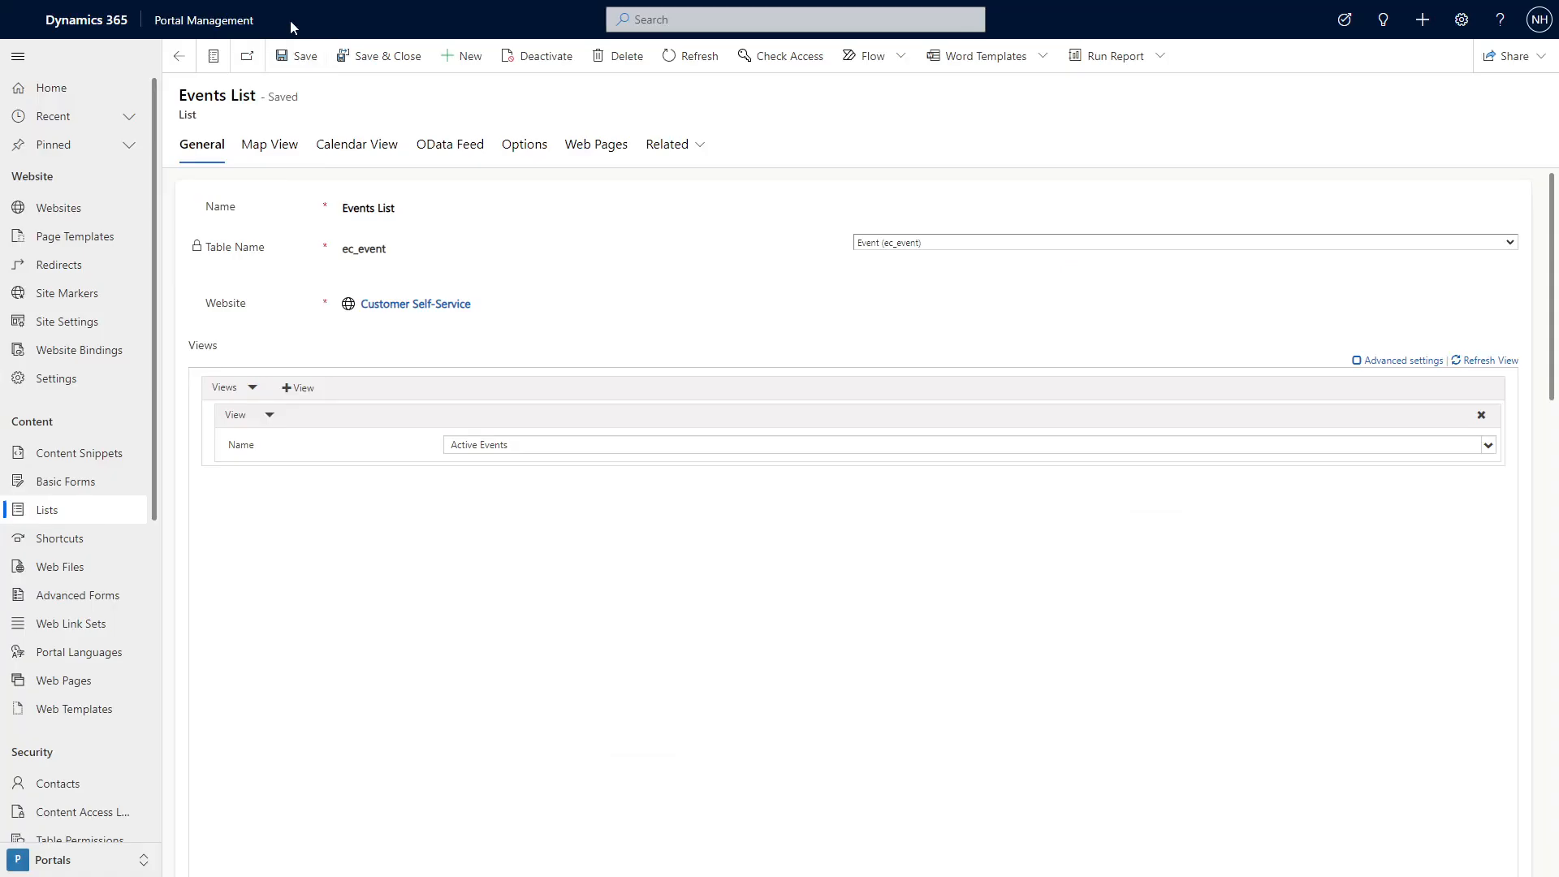
{"action": "mouse_move", "coordinate": [338, 119]}
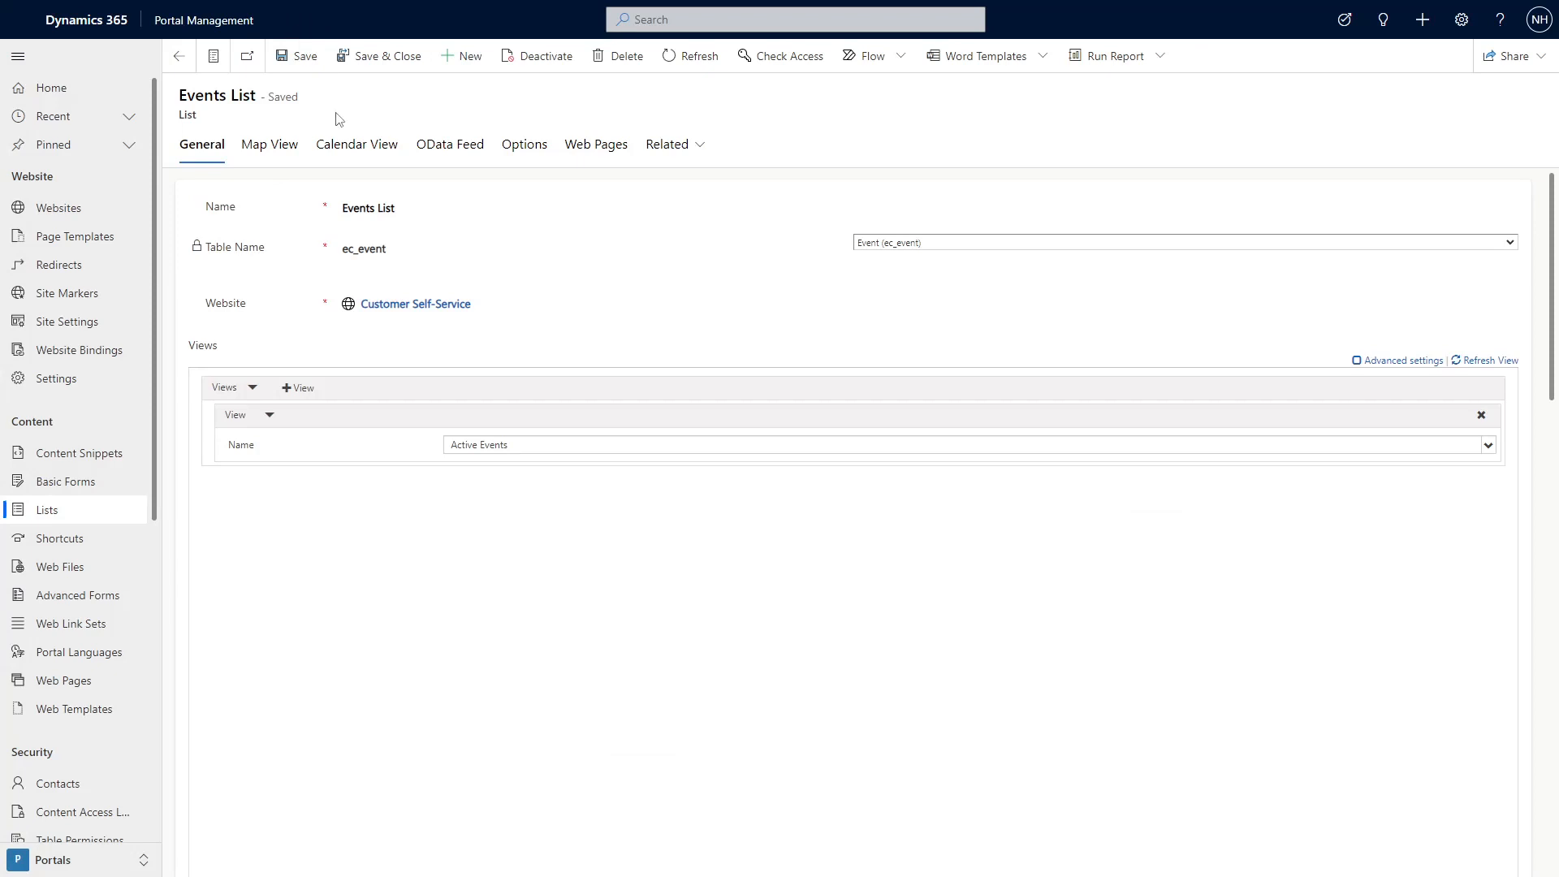
{"action": "mouse_move", "coordinate": [358, 145]}
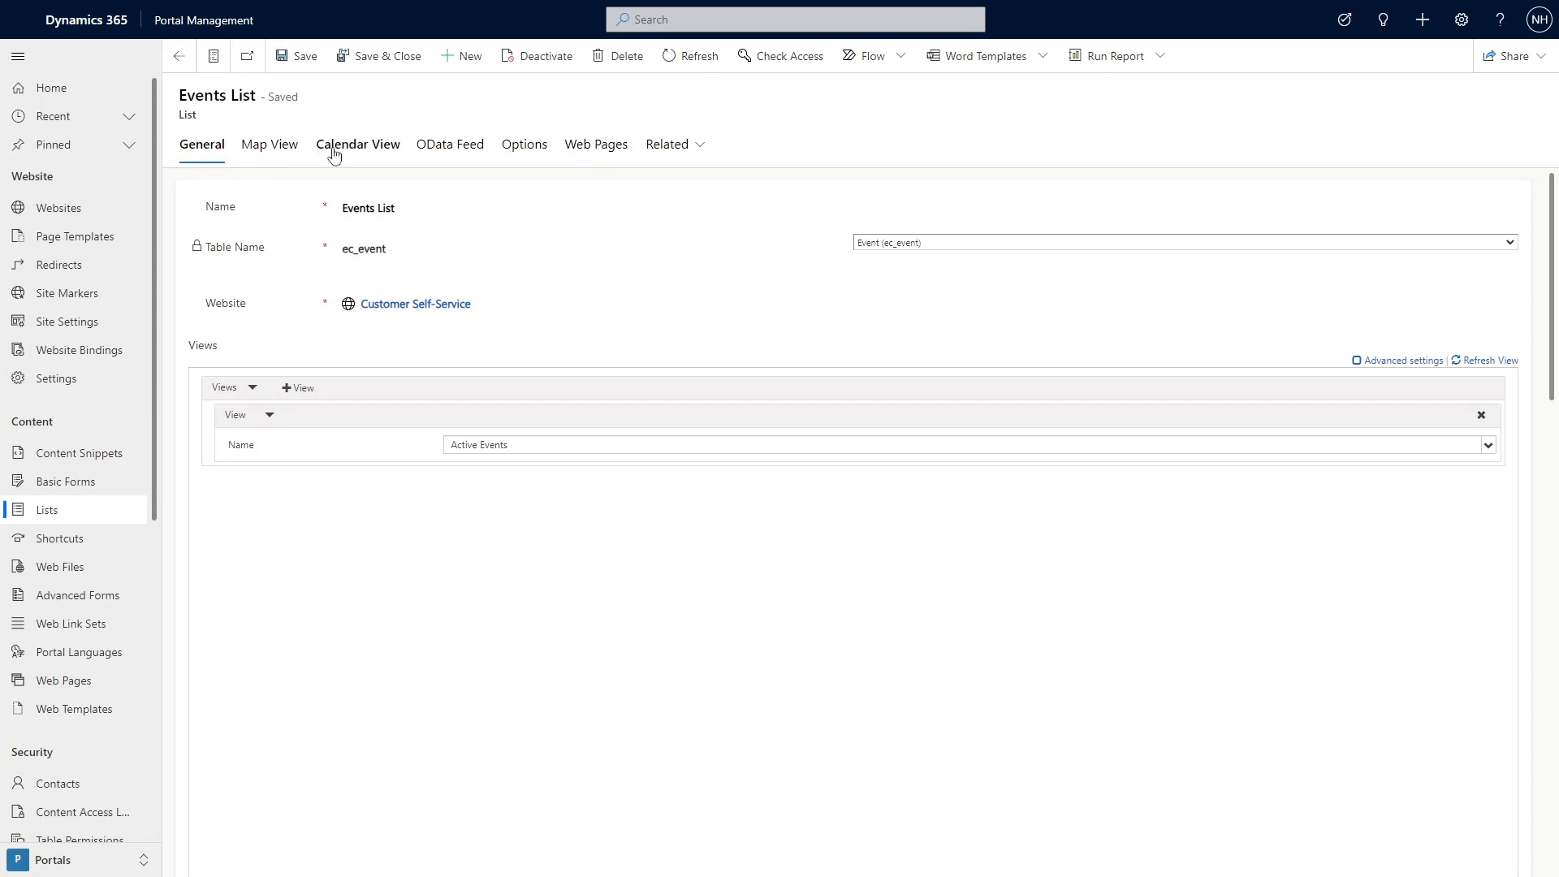
- Enable the calendar on Events List and begin mapping event columns in Entity Field Mapping
{"action": "left_click", "coordinate": [357, 144]}
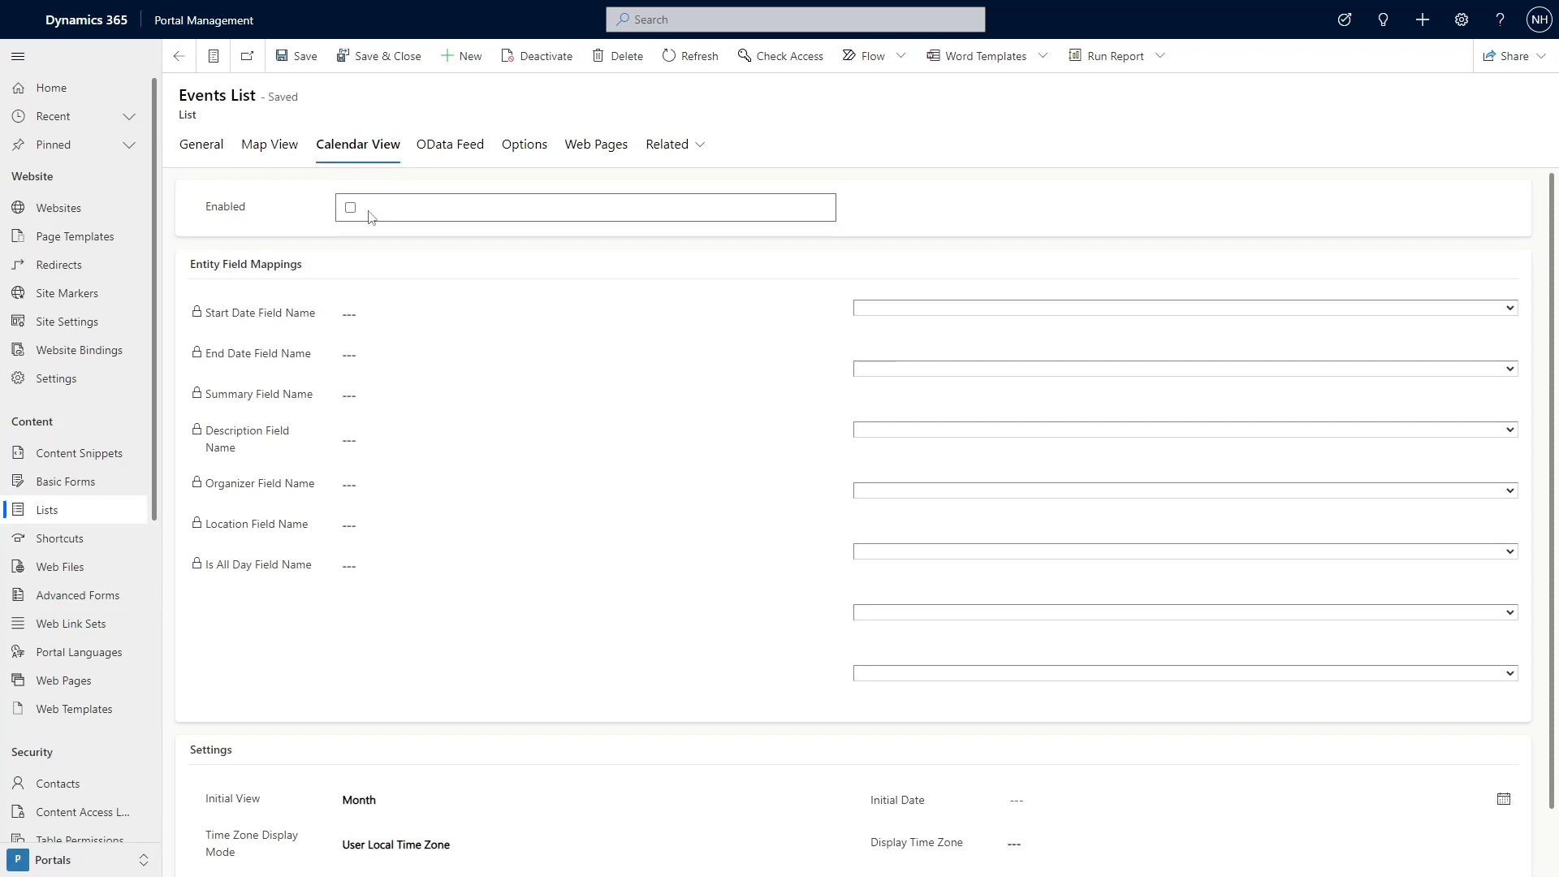
{"action": "left_click", "coordinate": [349, 206]}
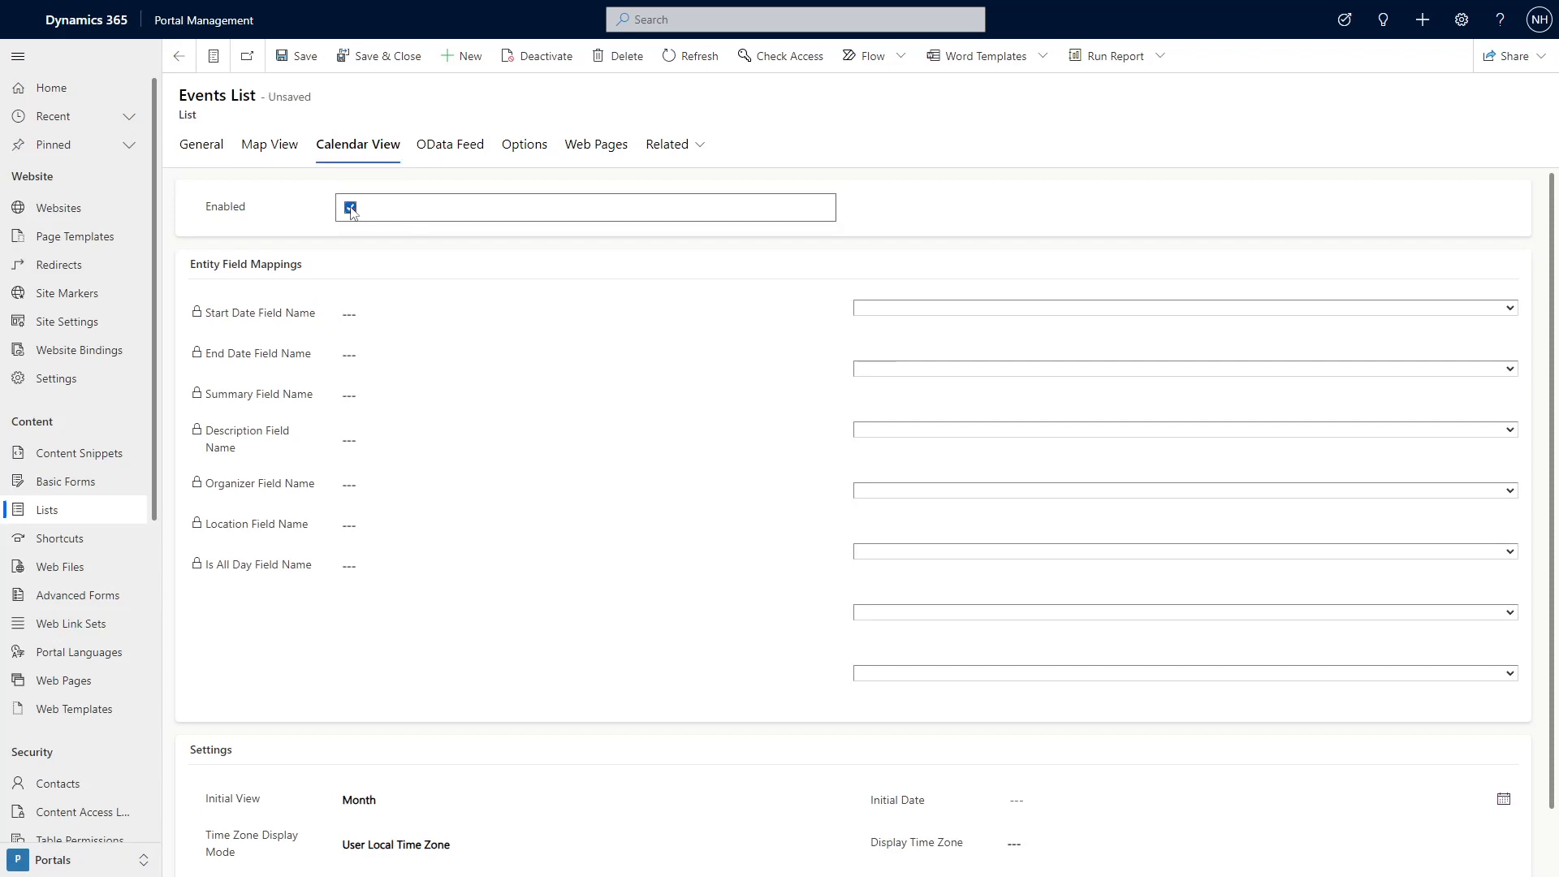
{"action": "left_click", "coordinate": [349, 206]}
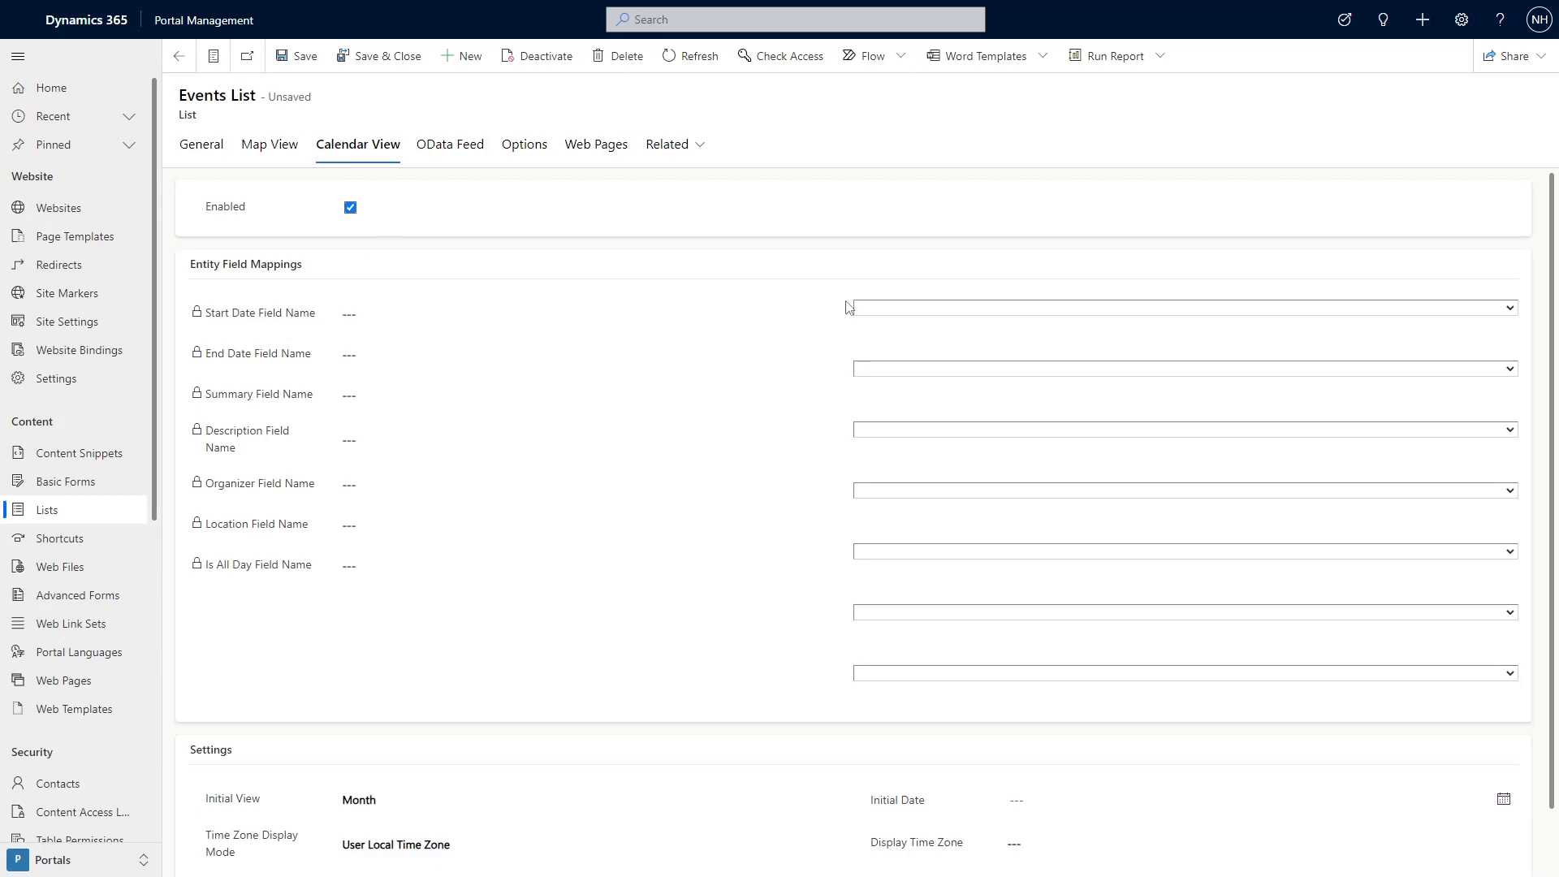
{"action": "left_click", "coordinate": [1184, 307]}
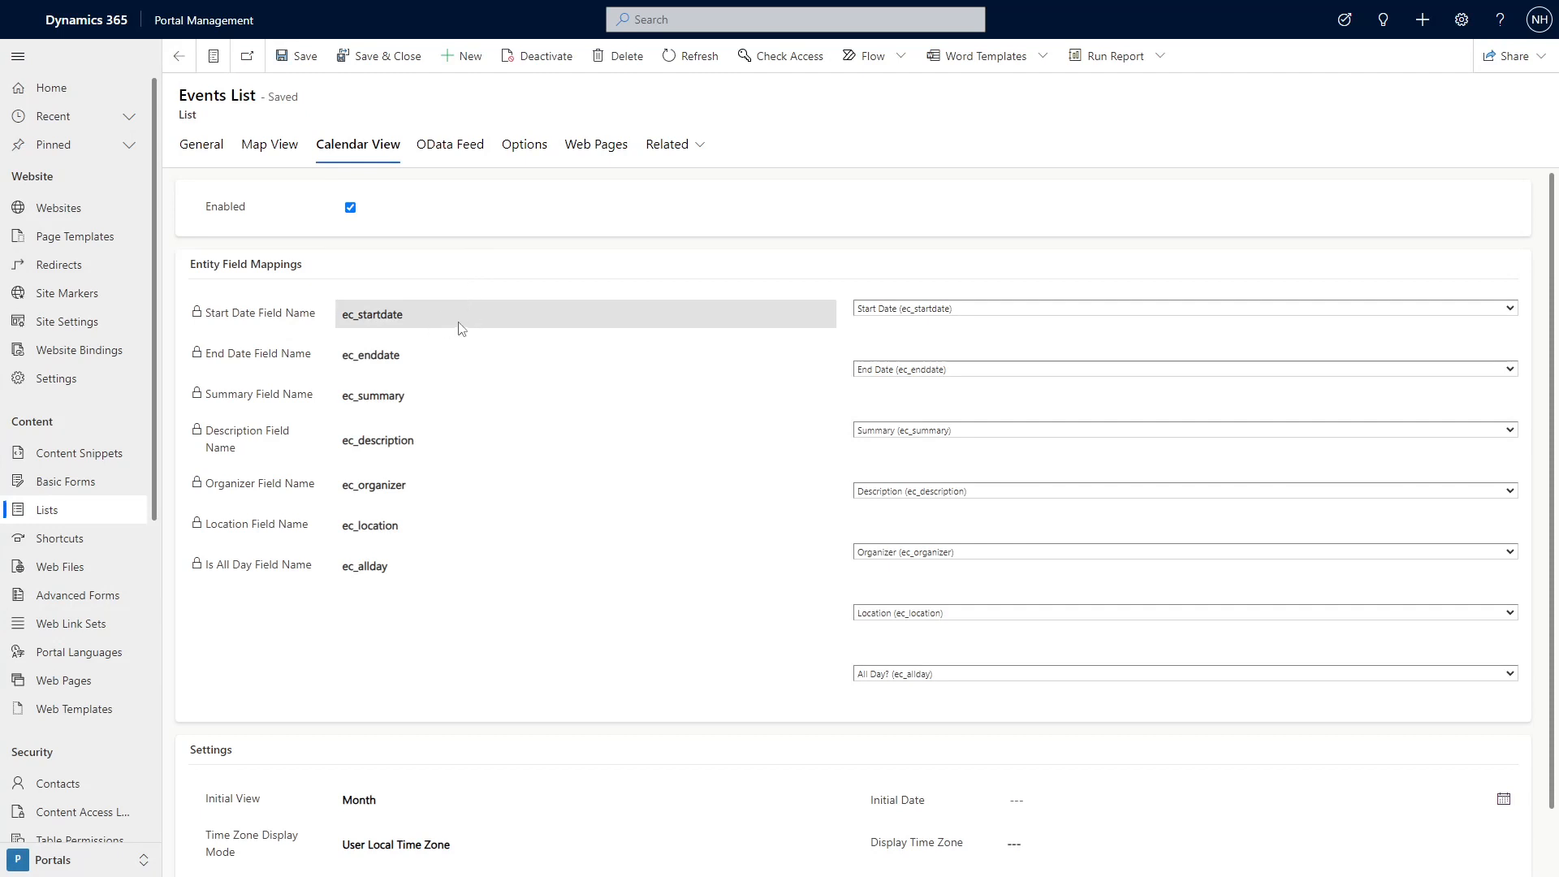
{"action": "mouse_move", "coordinate": [460, 356]}
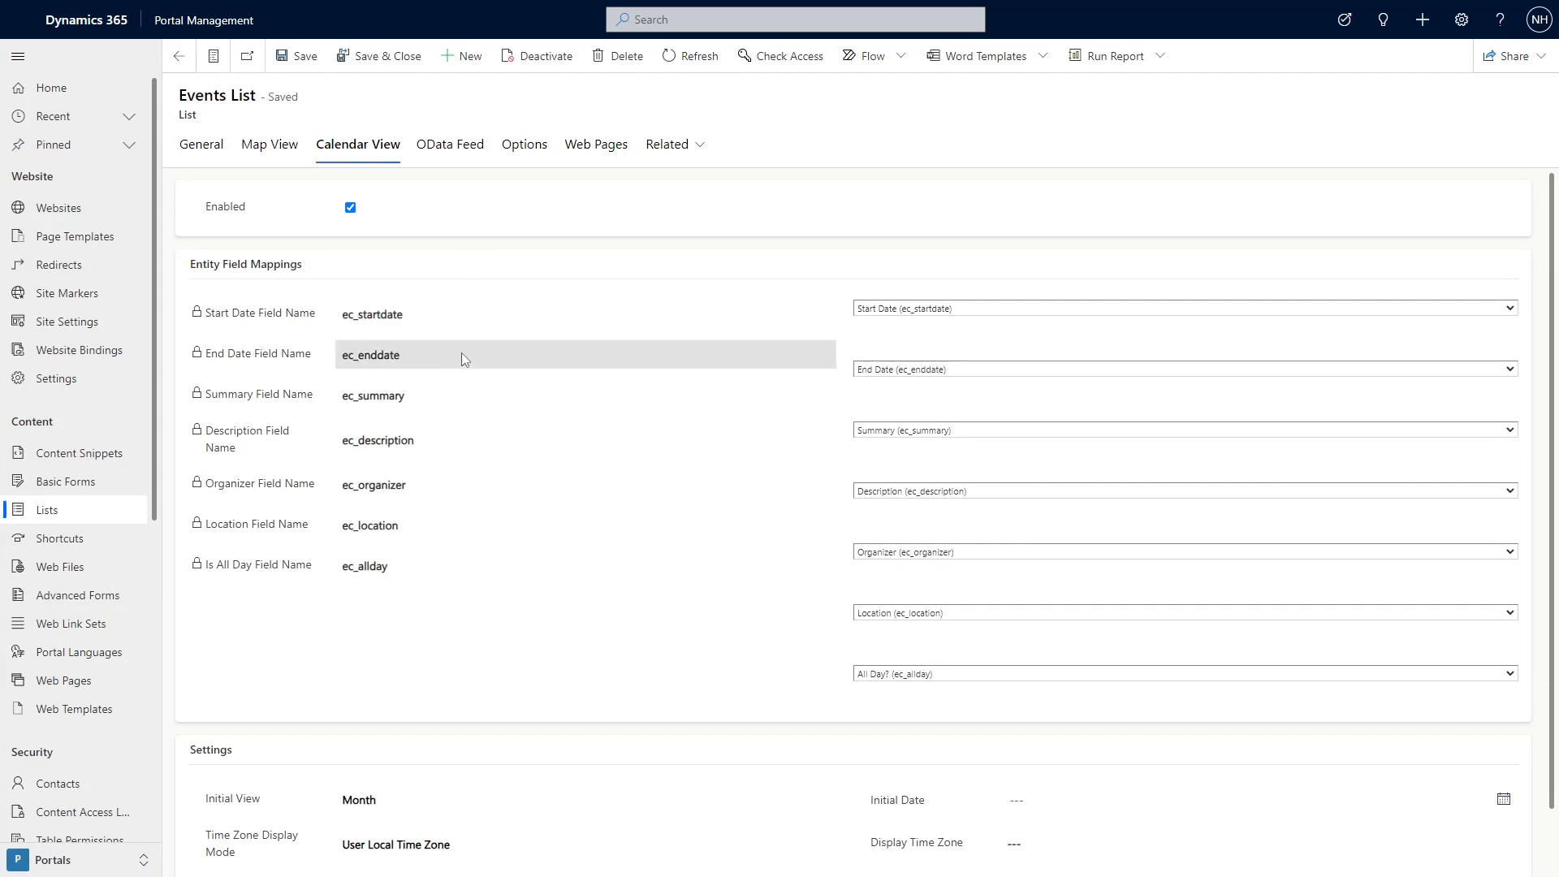
{"action": "mouse_move", "coordinate": [466, 440]}
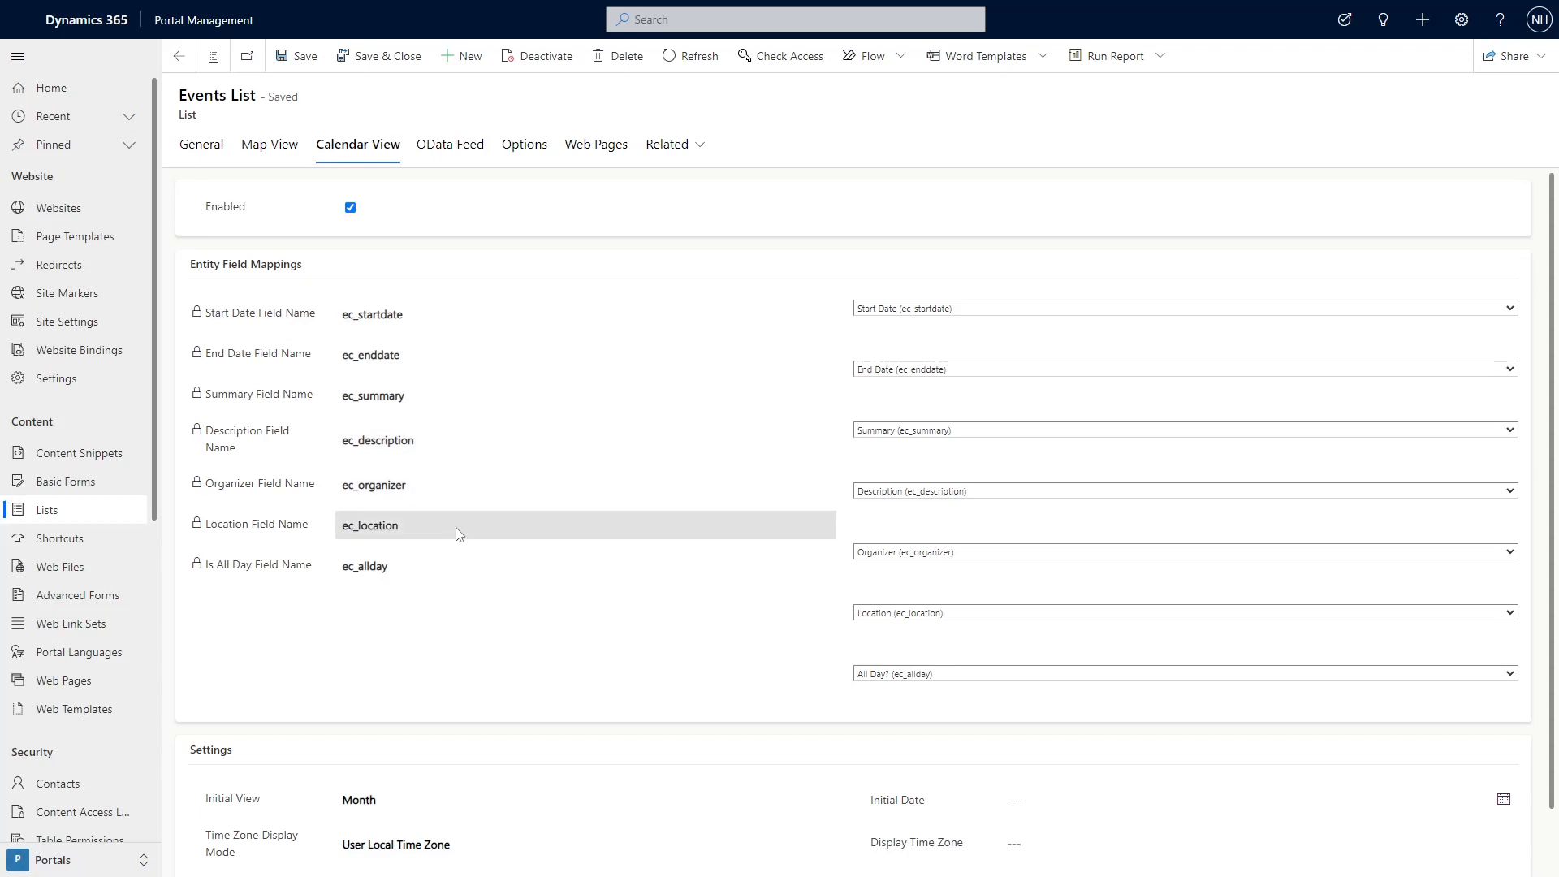
{"action": "mouse_move", "coordinate": [454, 573]}
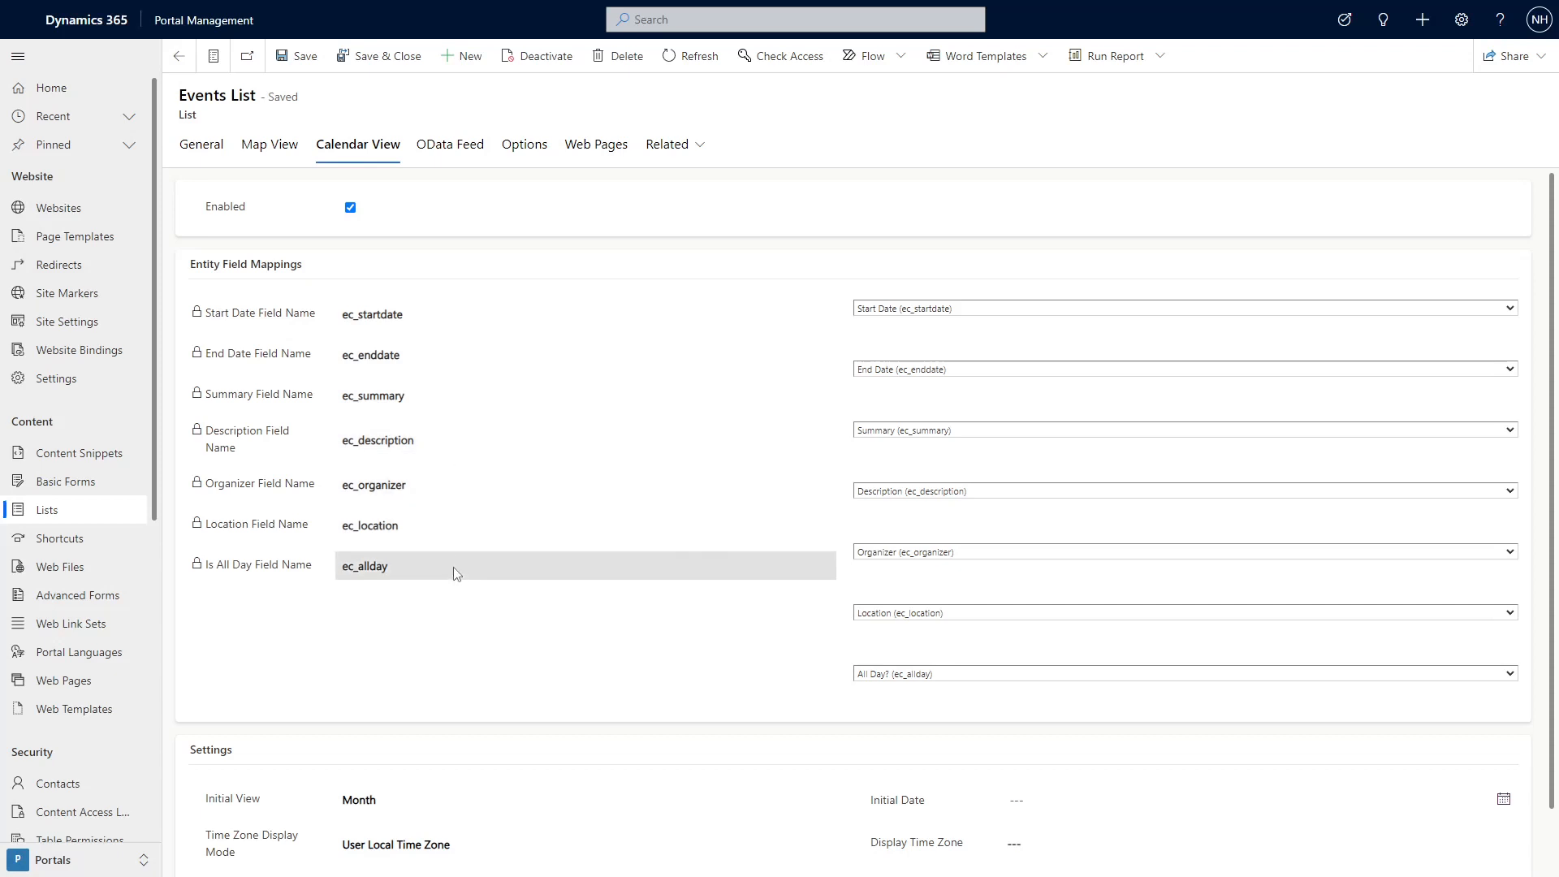
{"action": "mouse_move", "coordinate": [411, 577]}
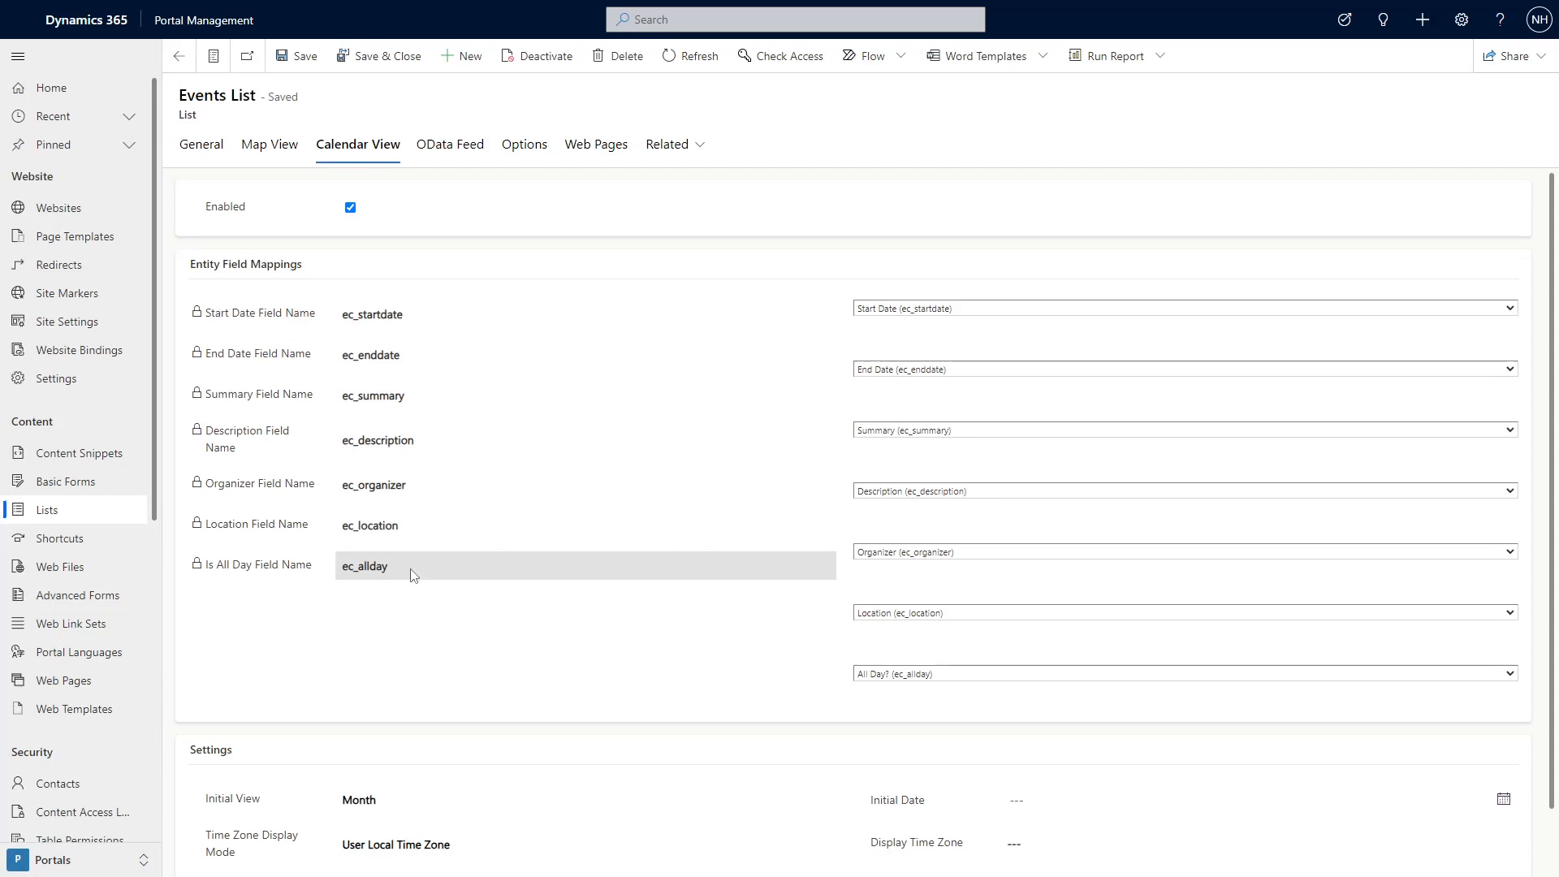
{"action": "mouse_move", "coordinate": [393, 594]}
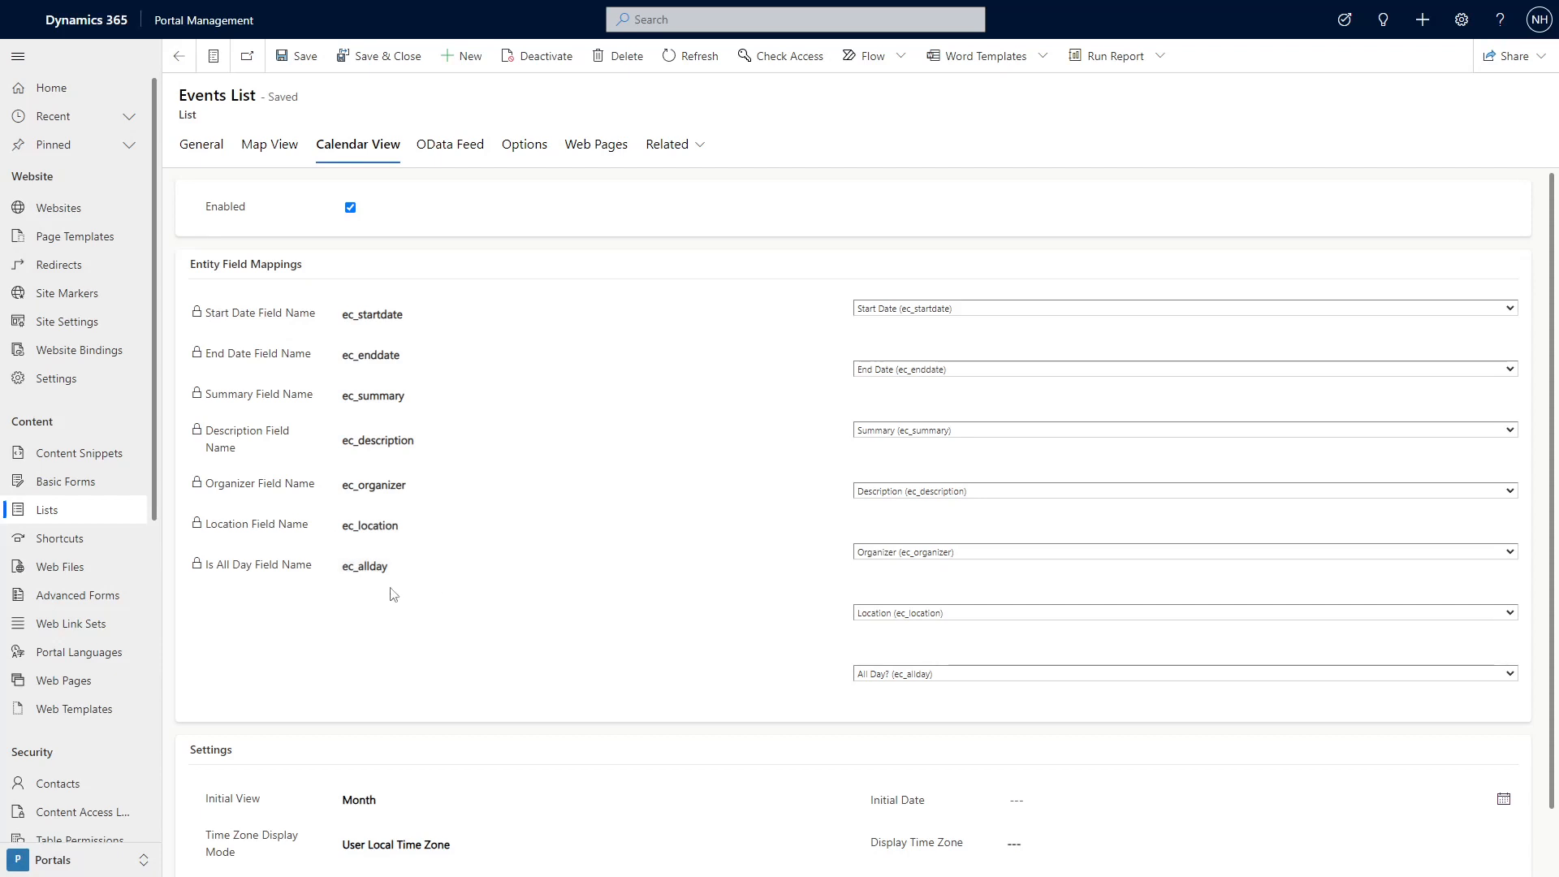
- Keep Initial View as Month, user-local time zone and Full calendar as the style
{"action": "scroll", "scroll_direction": "down", "scroll_amount": 3}
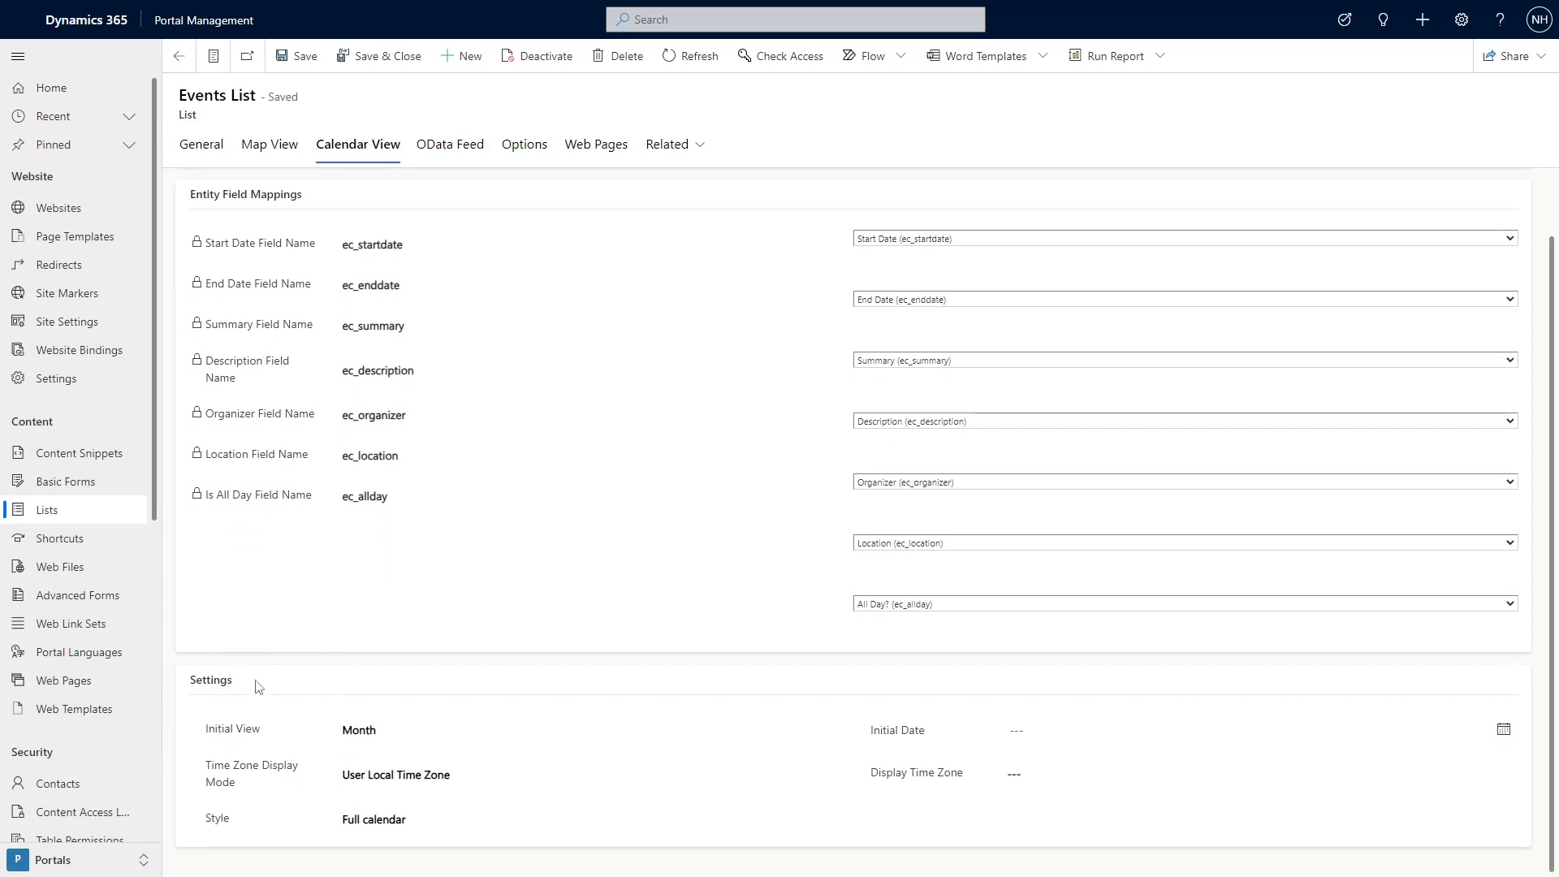
{"action": "left_click", "coordinate": [584, 729]}
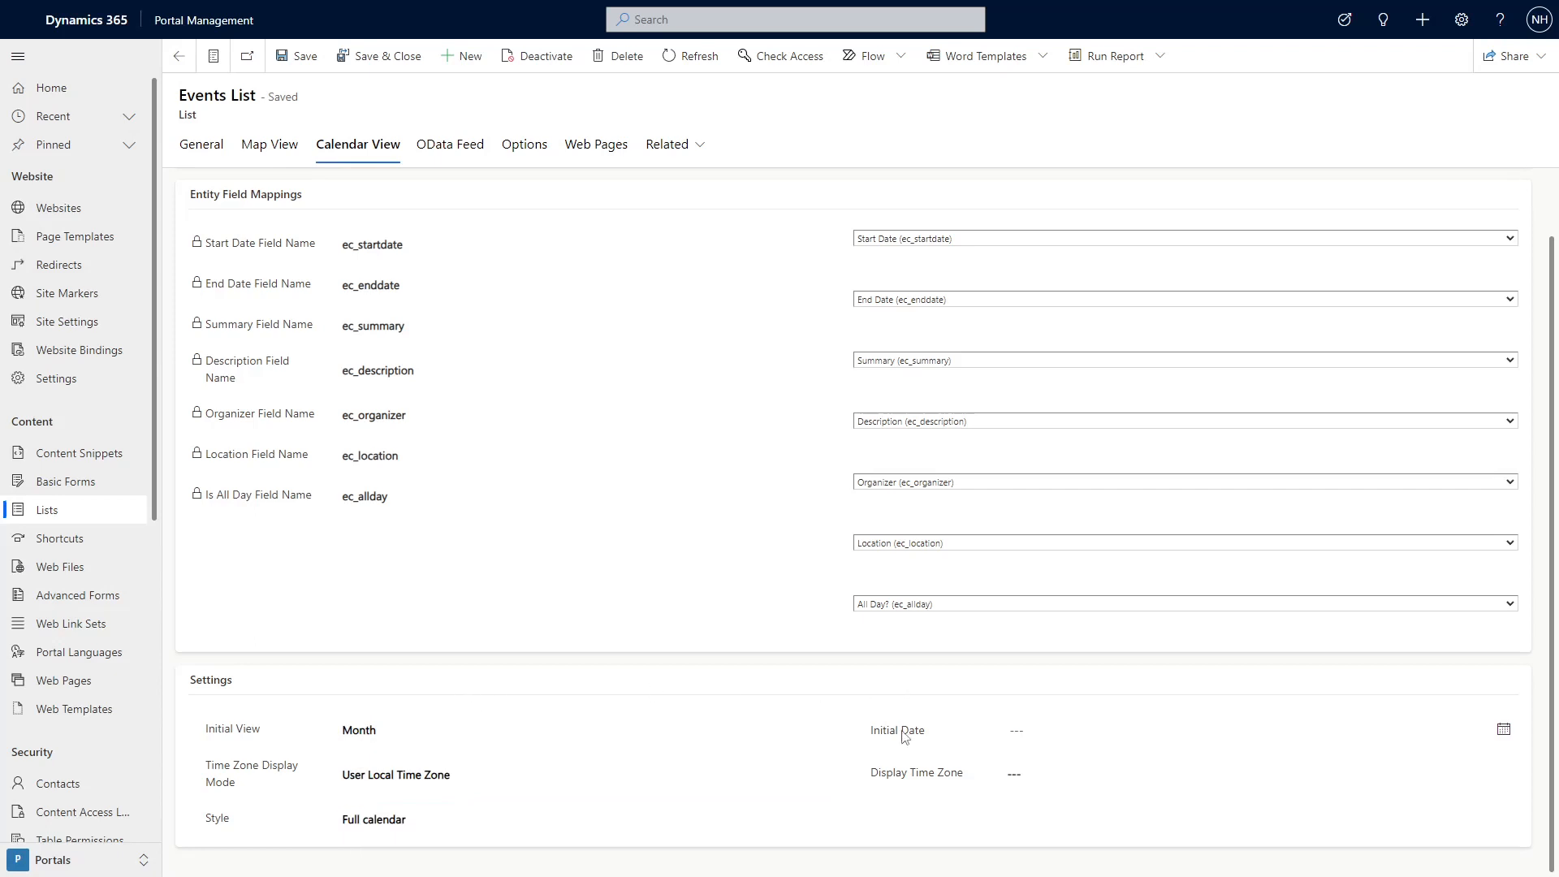
{"action": "mouse_move", "coordinate": [877, 724]}
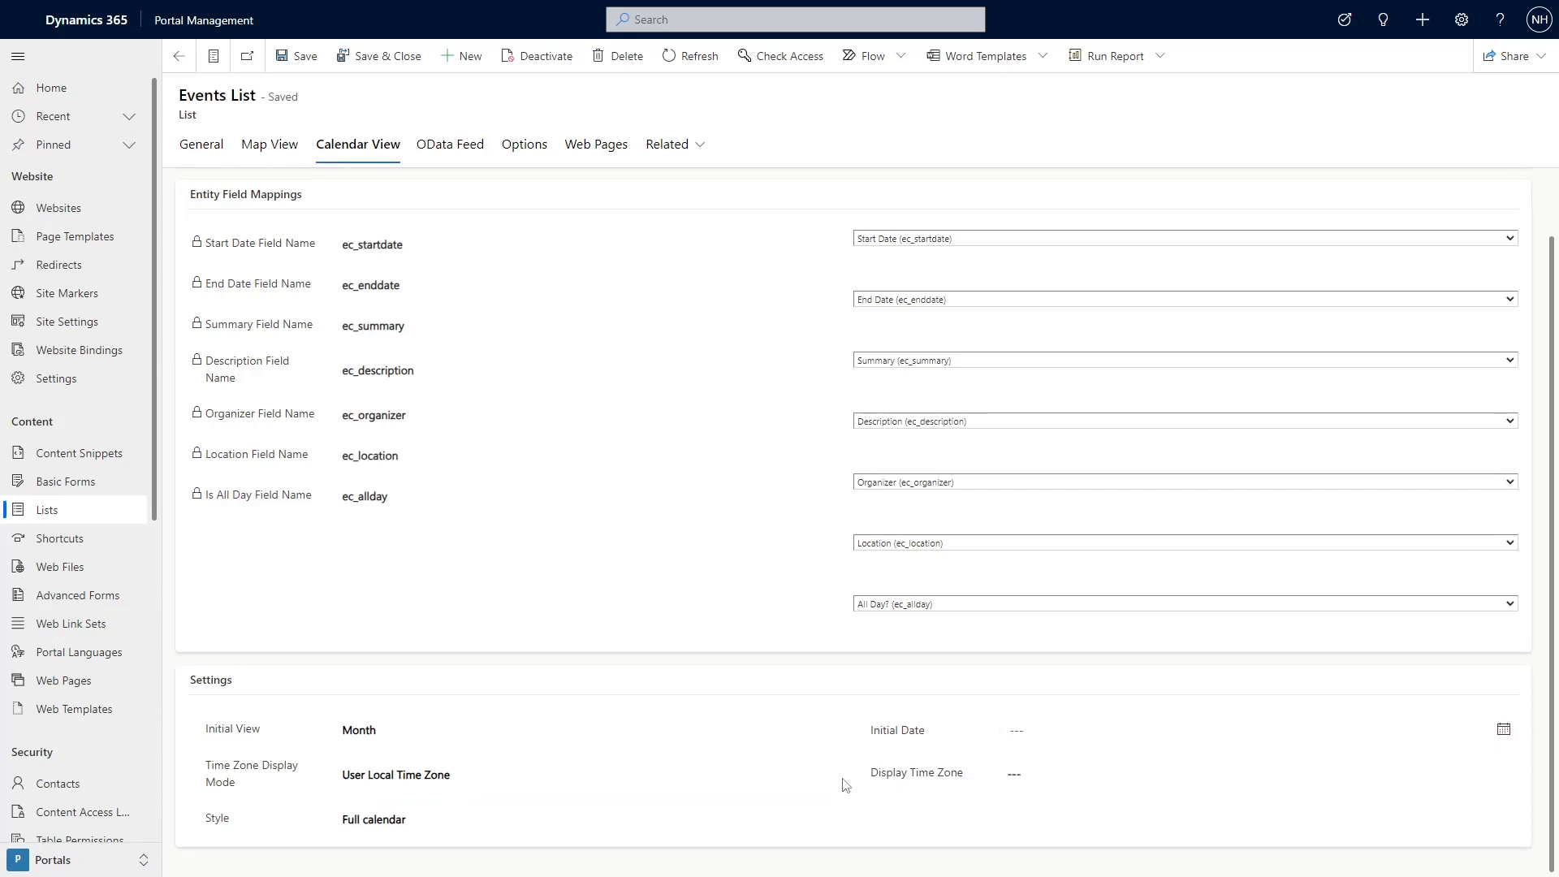
{"action": "left_click", "coordinate": [585, 775]}
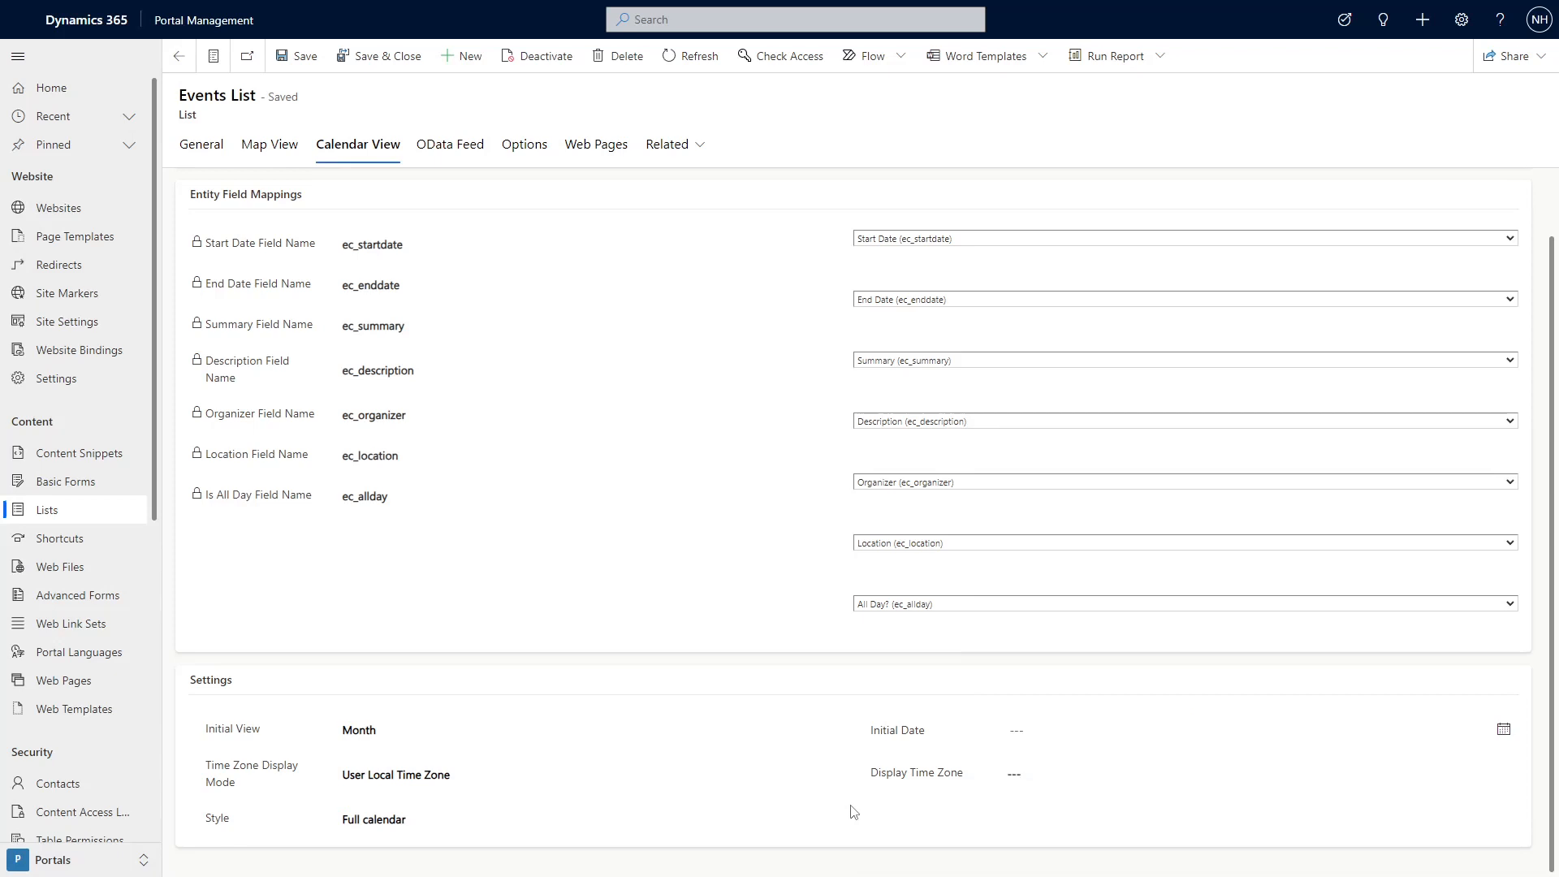
{"action": "left_click", "coordinate": [583, 818]}
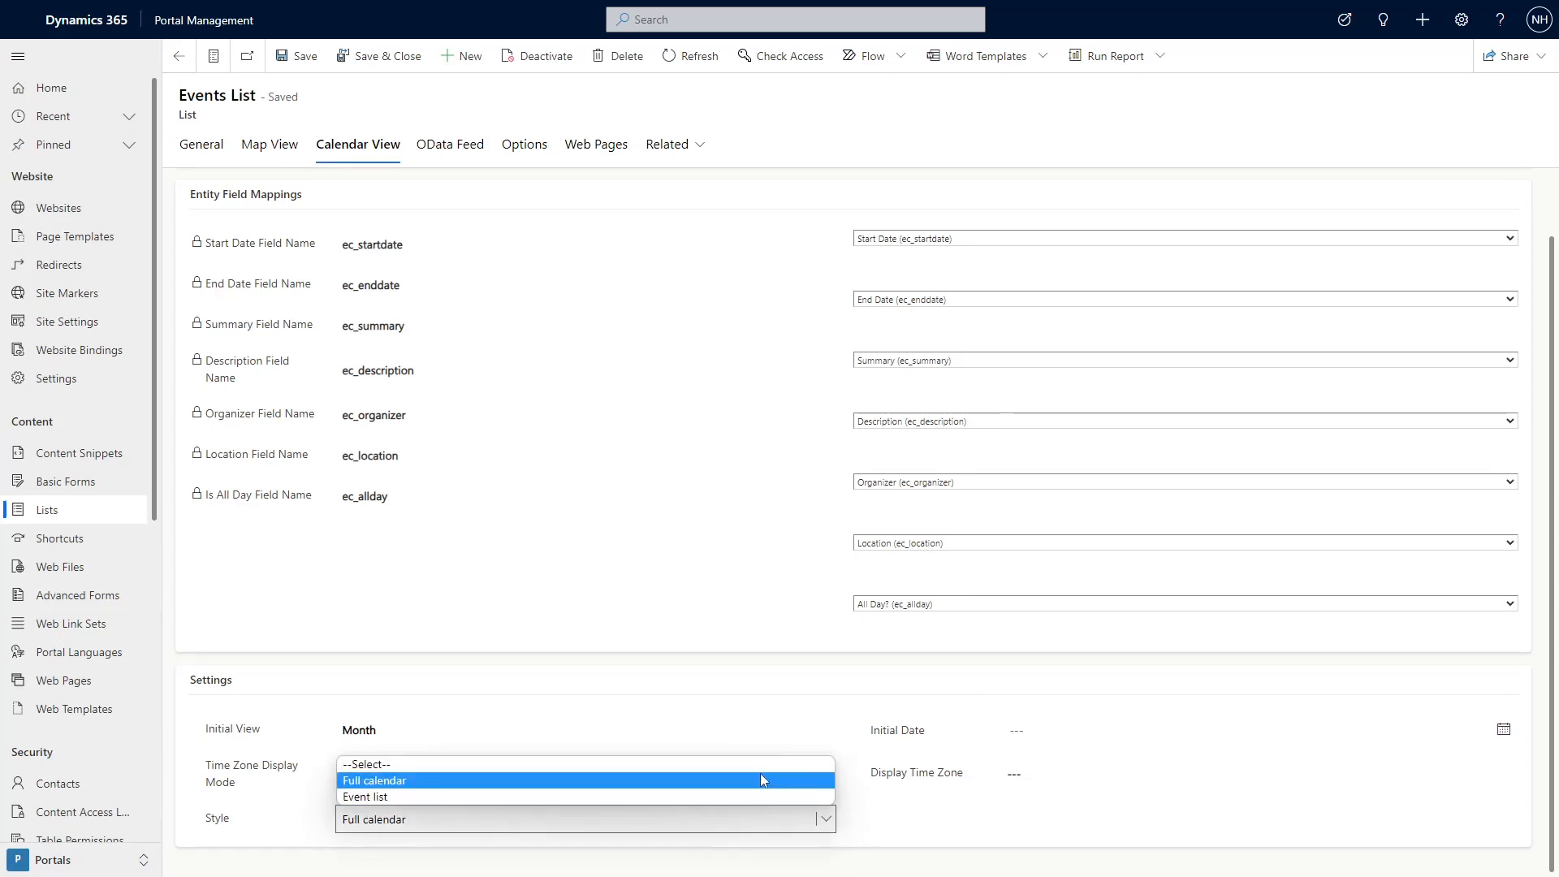
{"action": "mouse_move", "coordinate": [779, 786]}
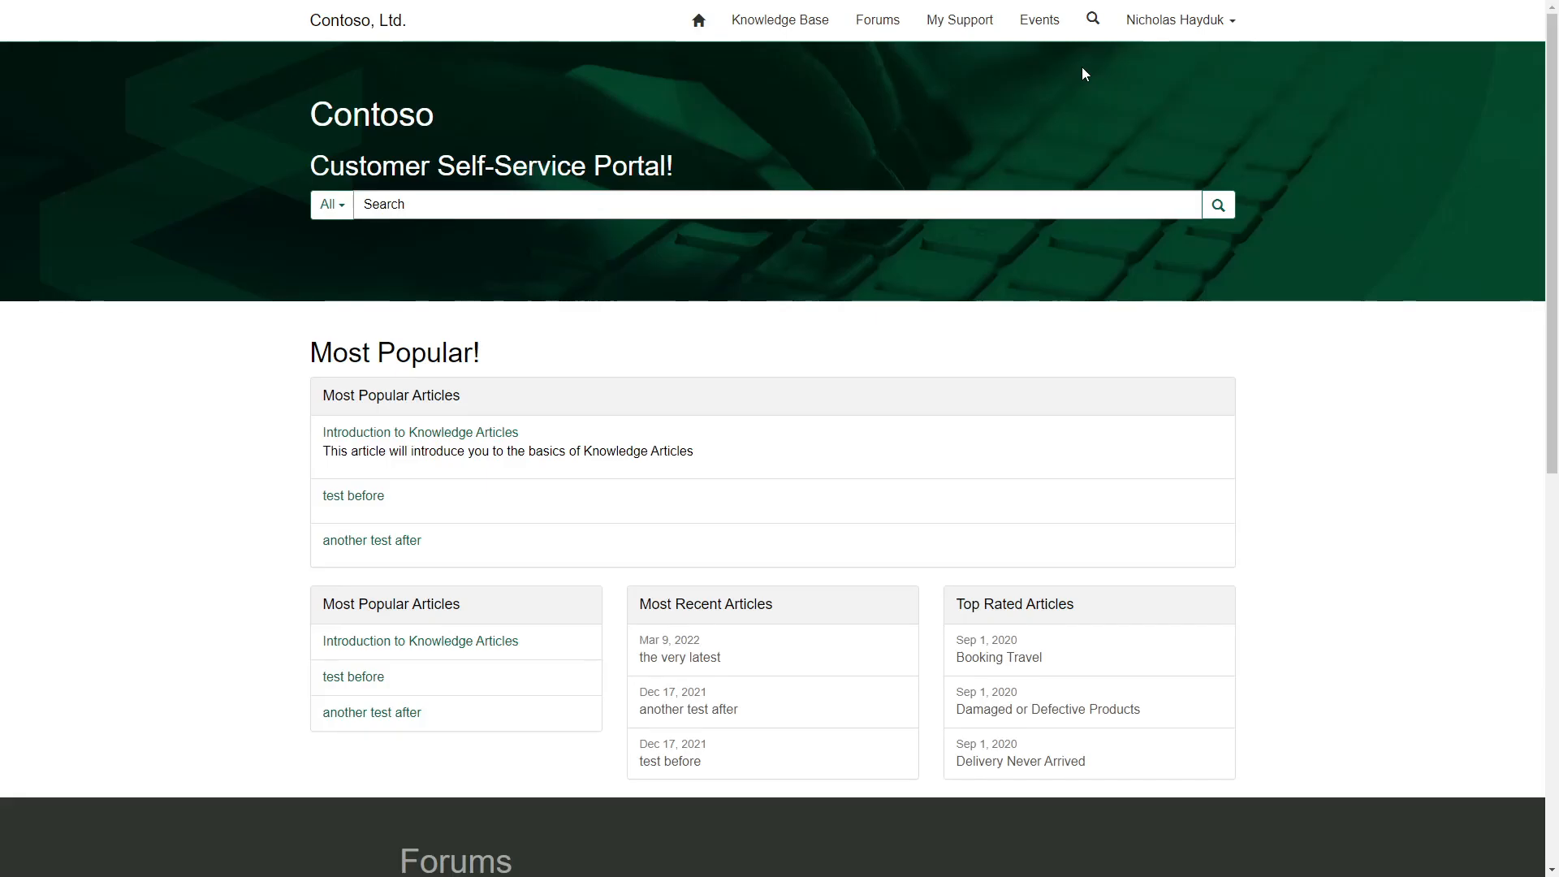
- View the Events page as a July 2023 calendar and expand the July 8 Conference event
{"action": "left_click", "coordinate": [1037, 19]}
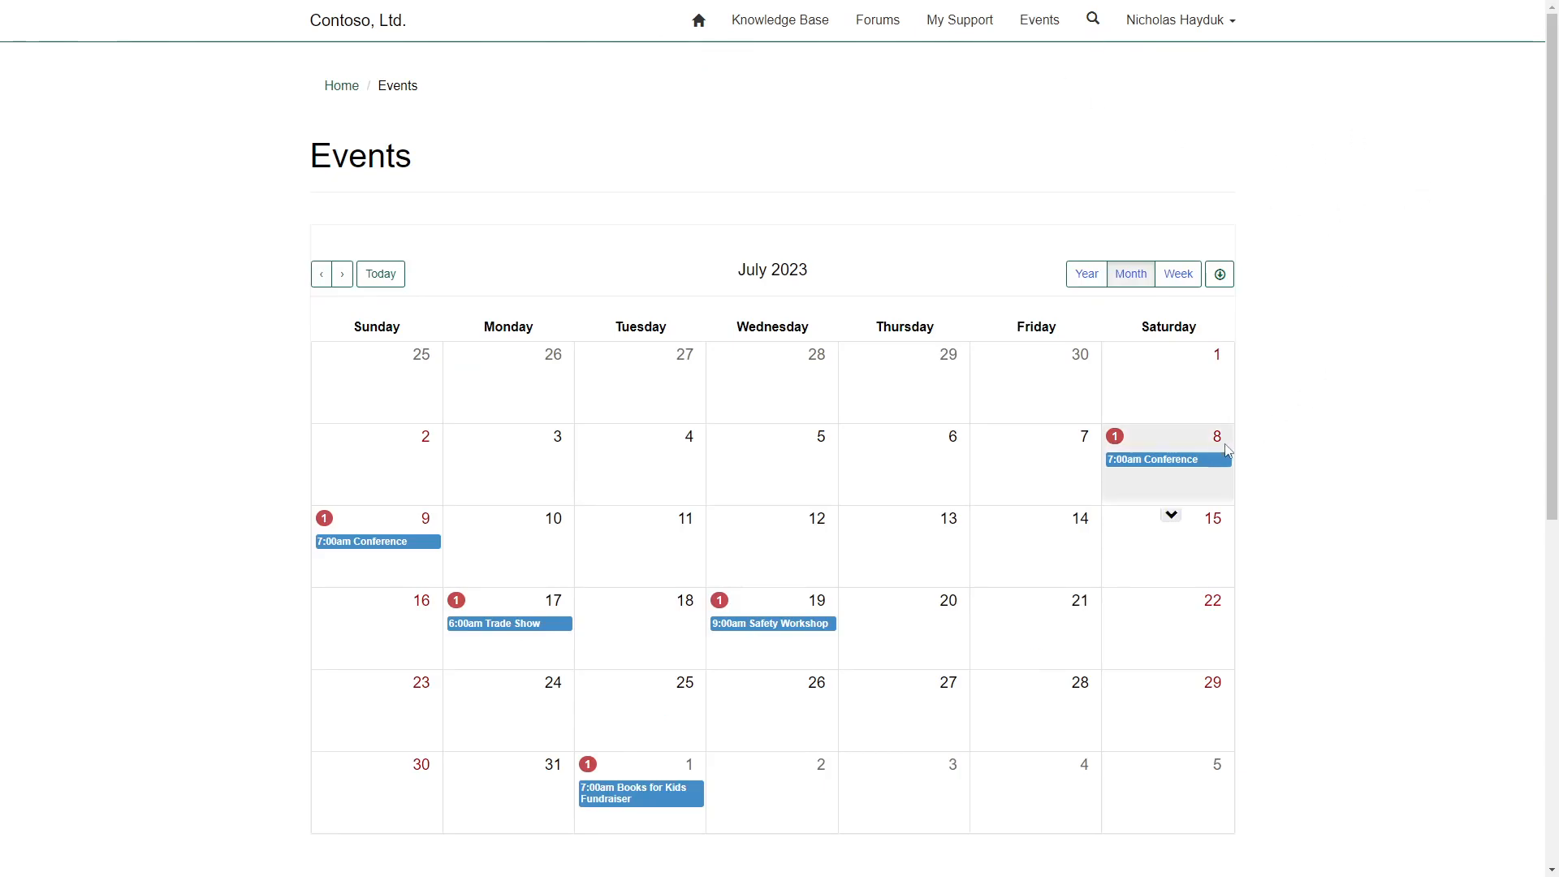
{"action": "left_click", "coordinate": [1166, 458]}
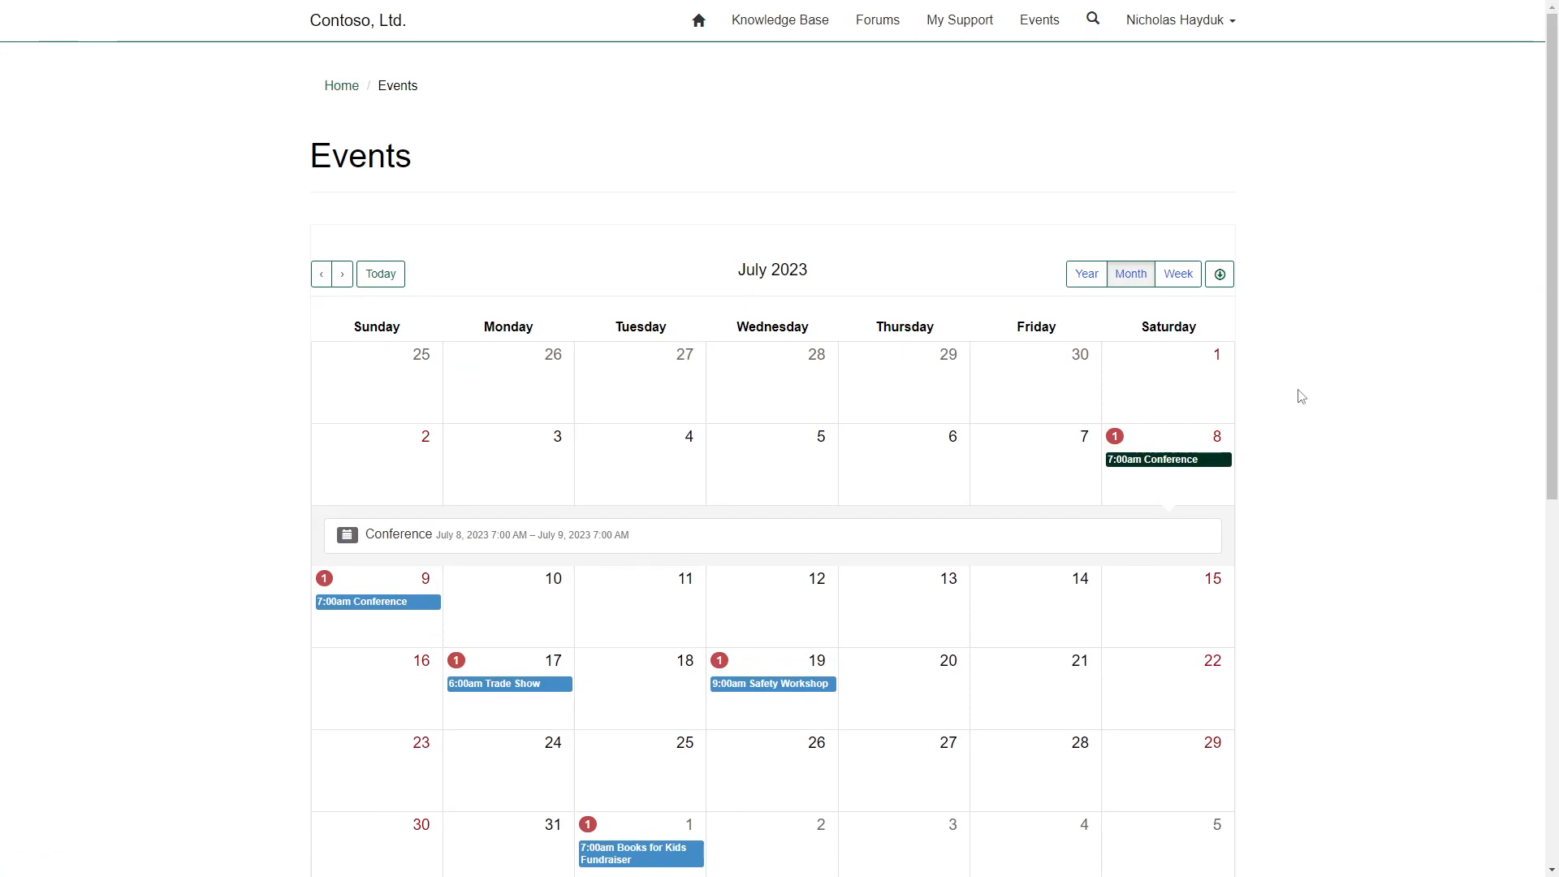